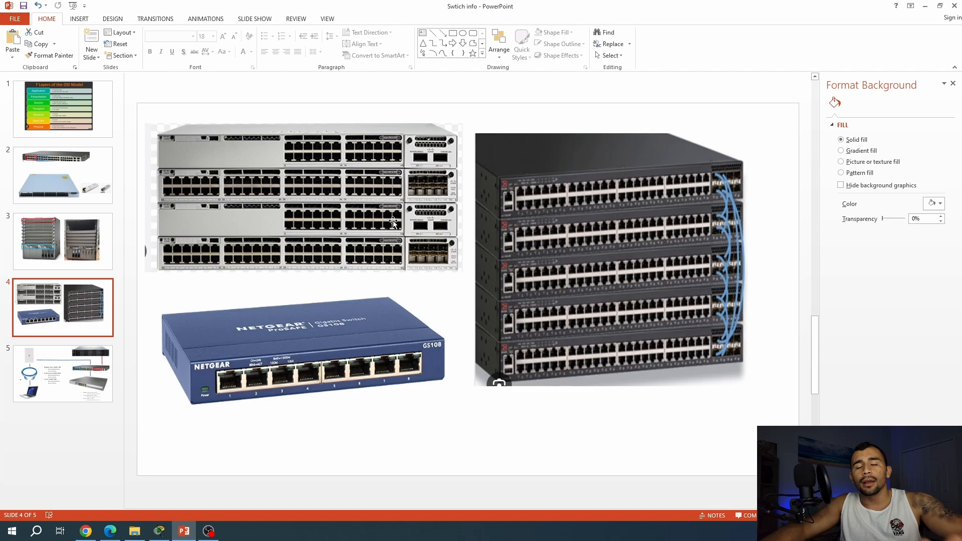
mouse_move(446, 230)
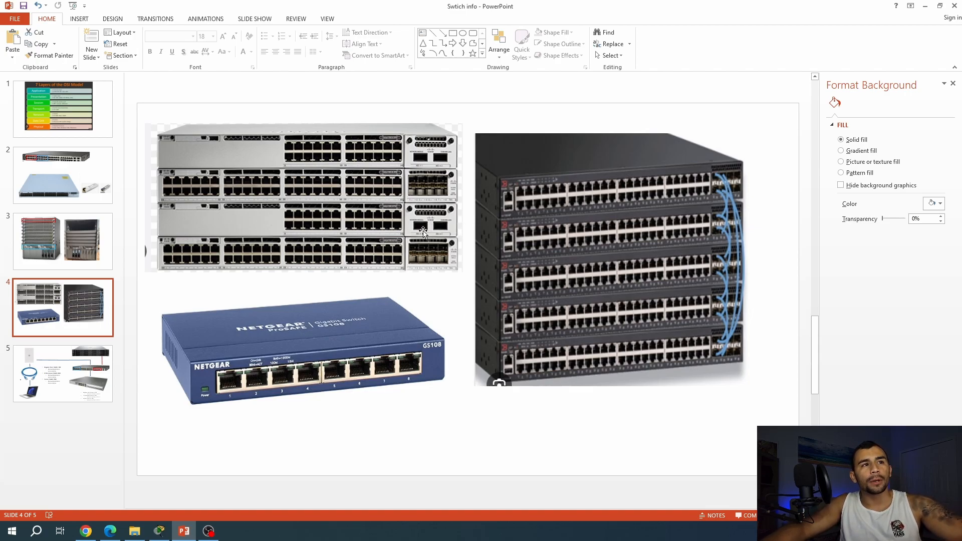
mouse_move(349, 395)
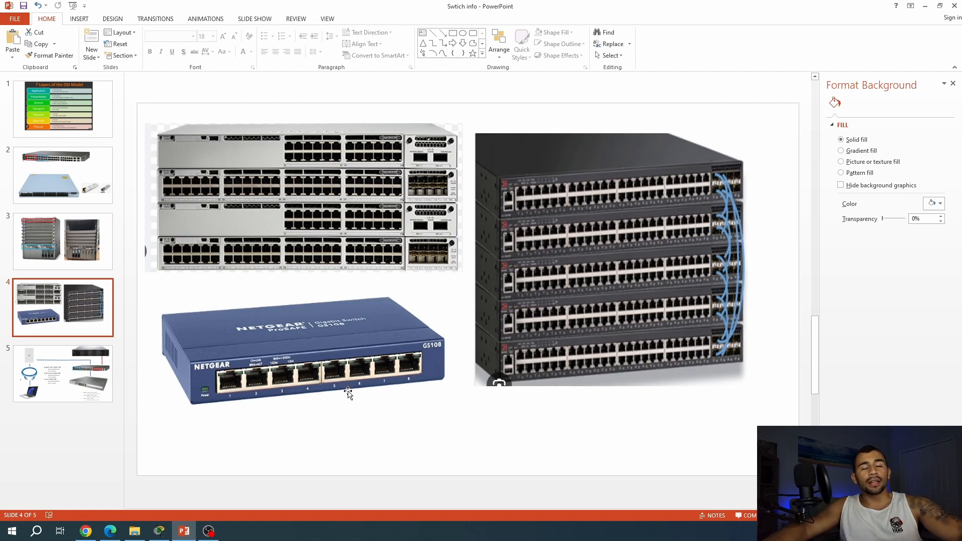
mouse_move(333, 391)
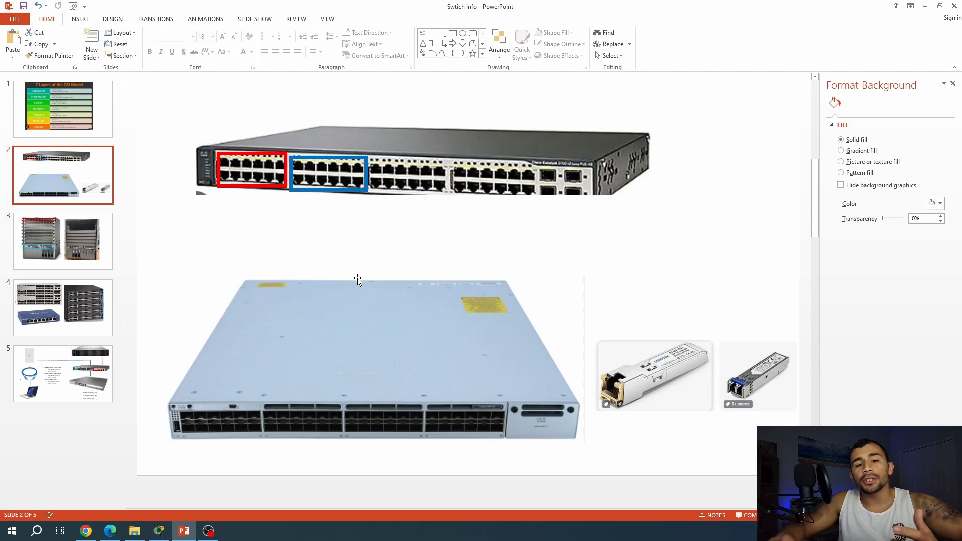
mouse_move(307, 228)
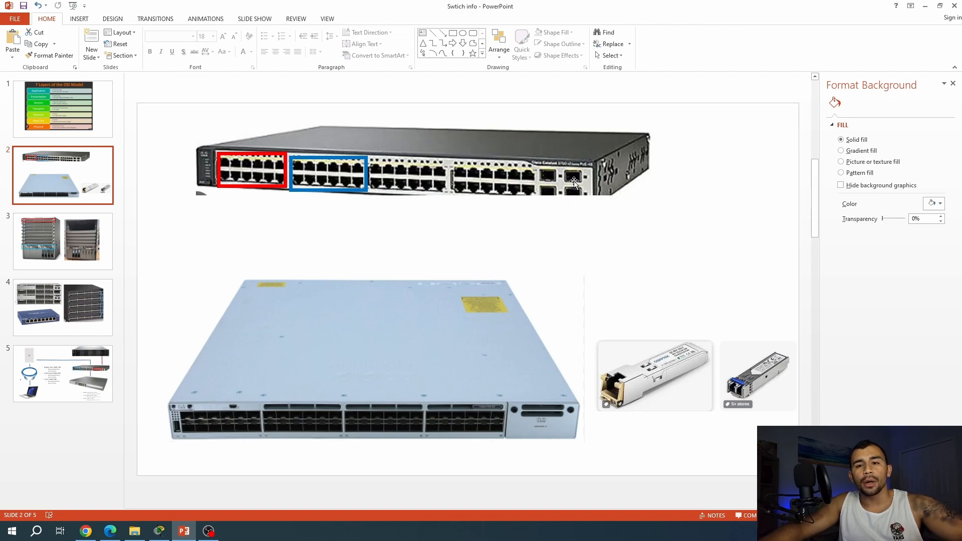
mouse_move(509, 376)
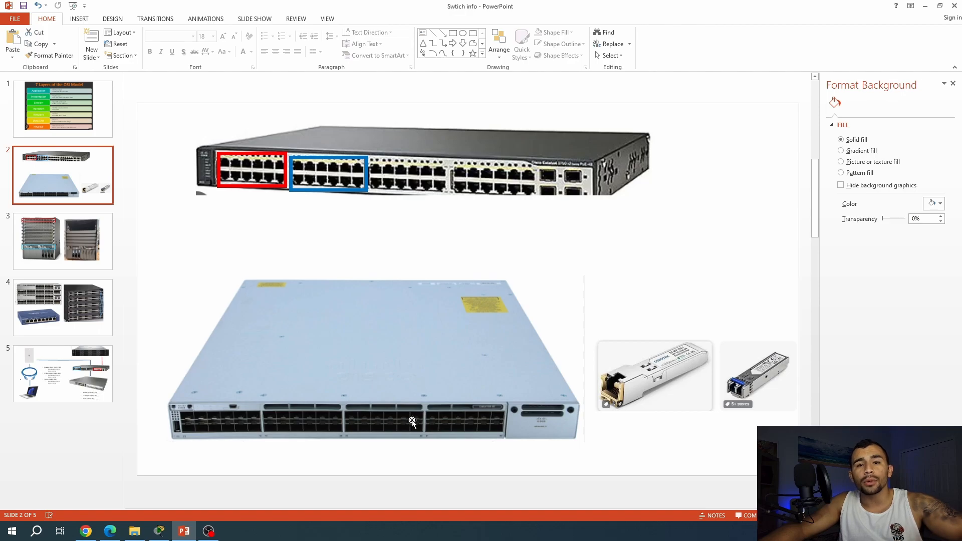
mouse_move(423, 193)
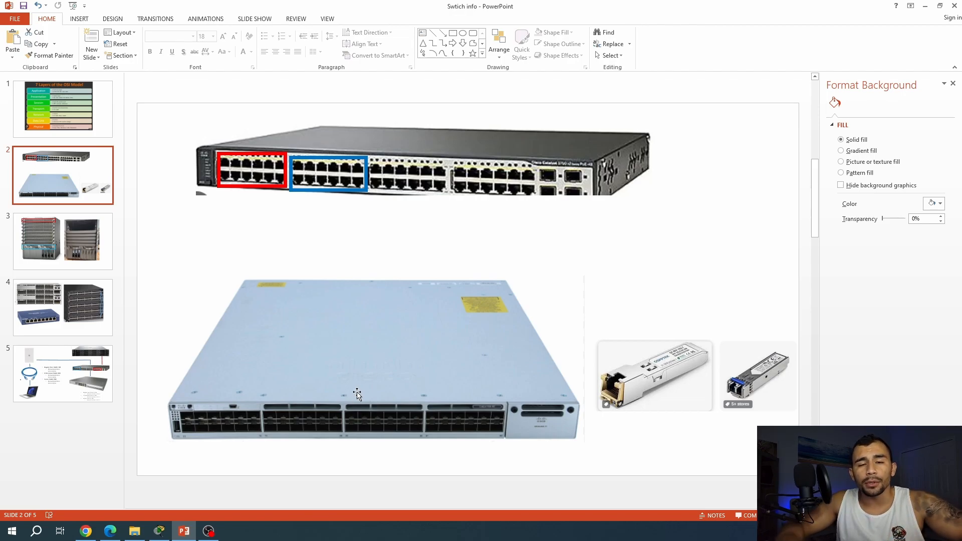
mouse_move(567, 316)
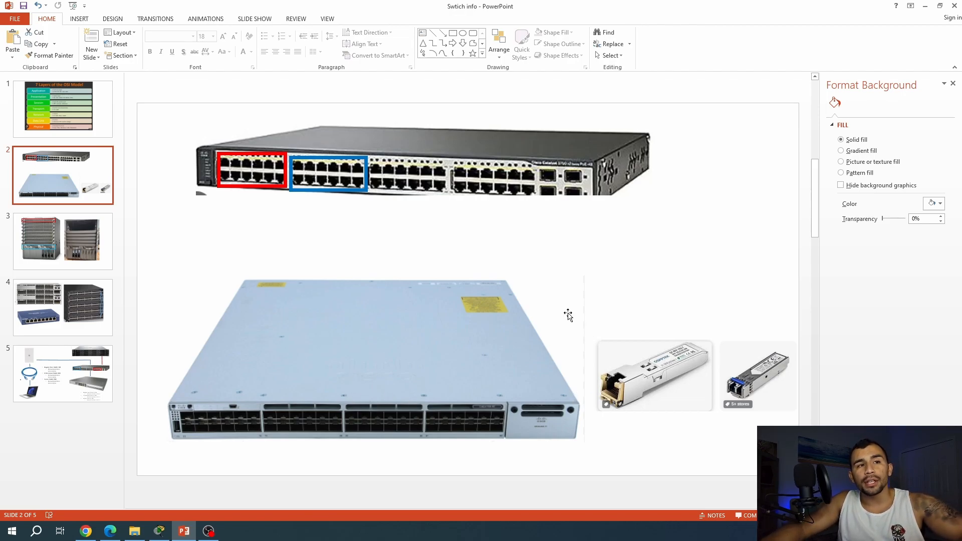
mouse_move(730, 358)
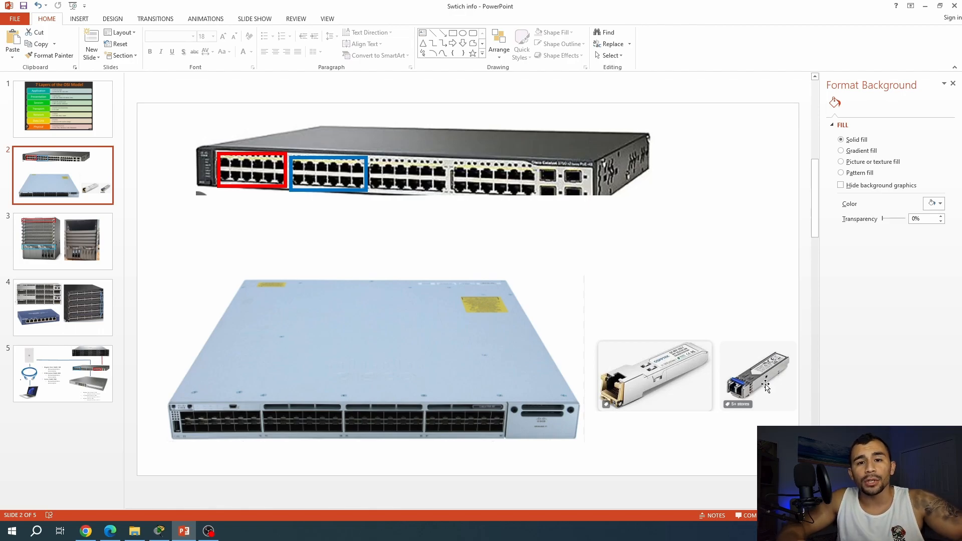
Show slide 3 with the large chassis switch photos.
left_click(62, 242)
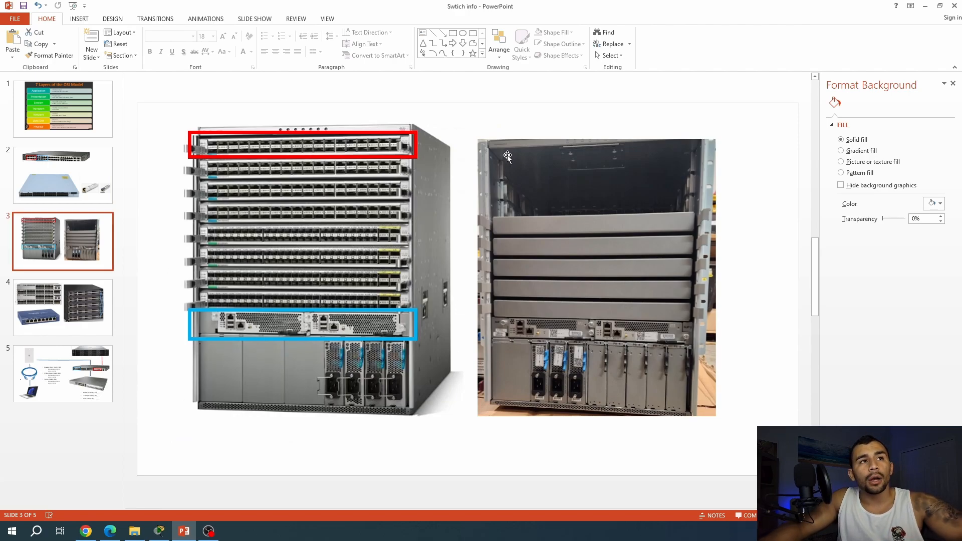
mouse_move(499, 185)
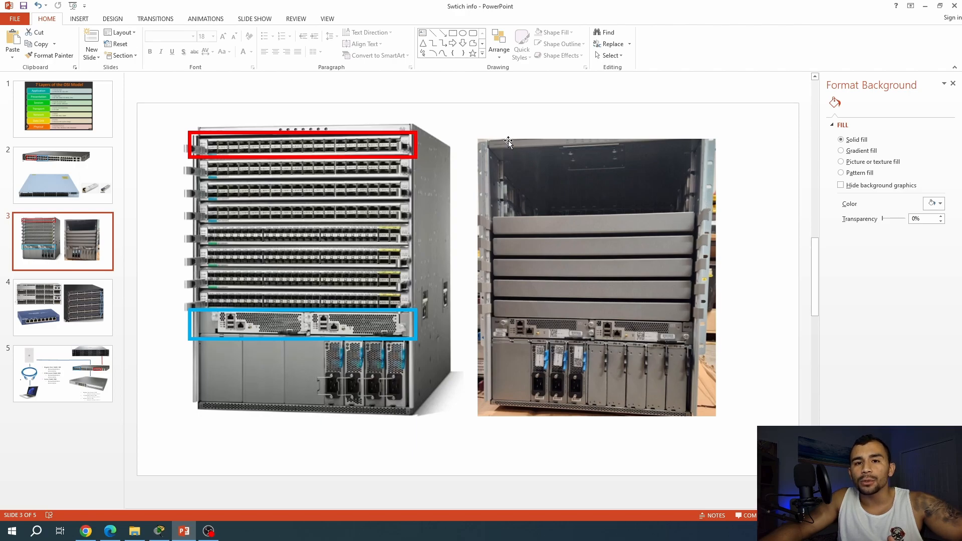
mouse_move(565, 396)
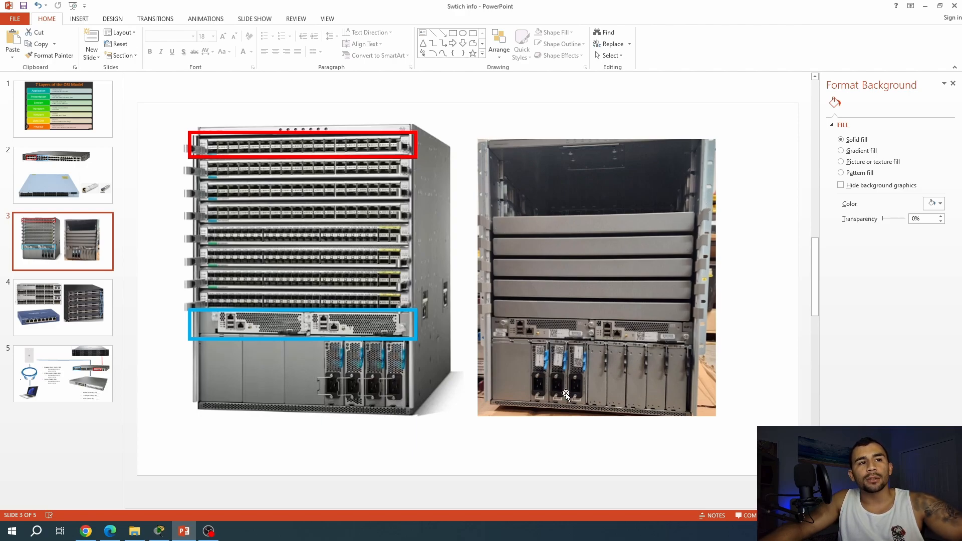
mouse_move(612, 318)
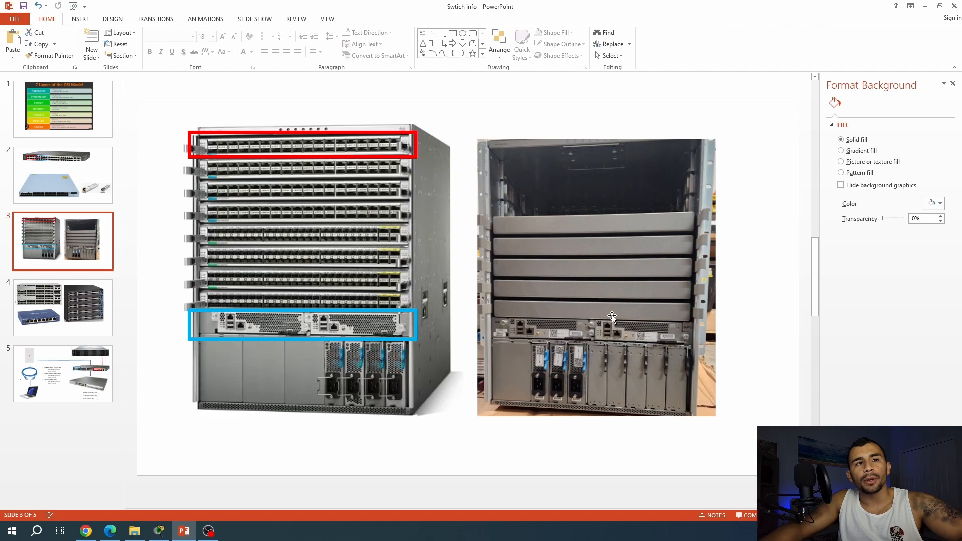
mouse_move(663, 320)
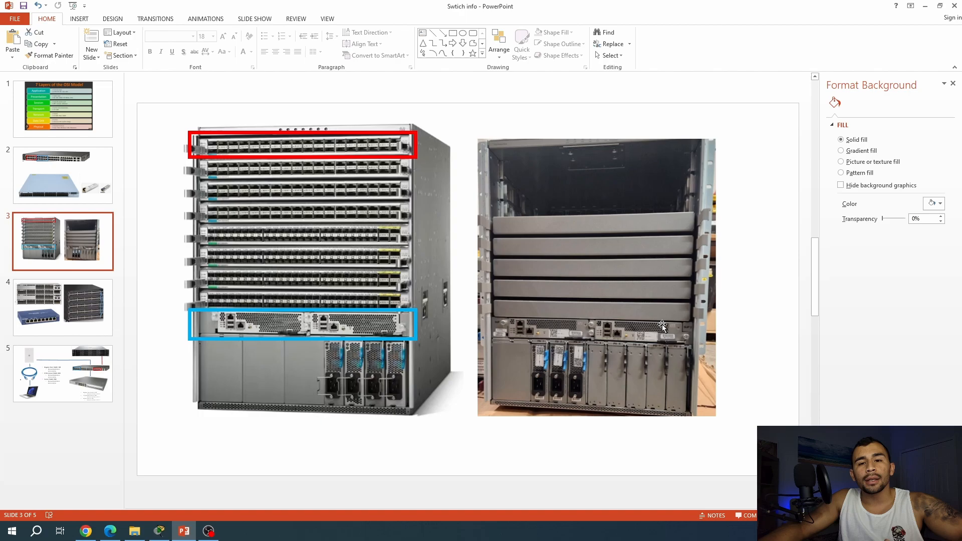
mouse_move(537, 335)
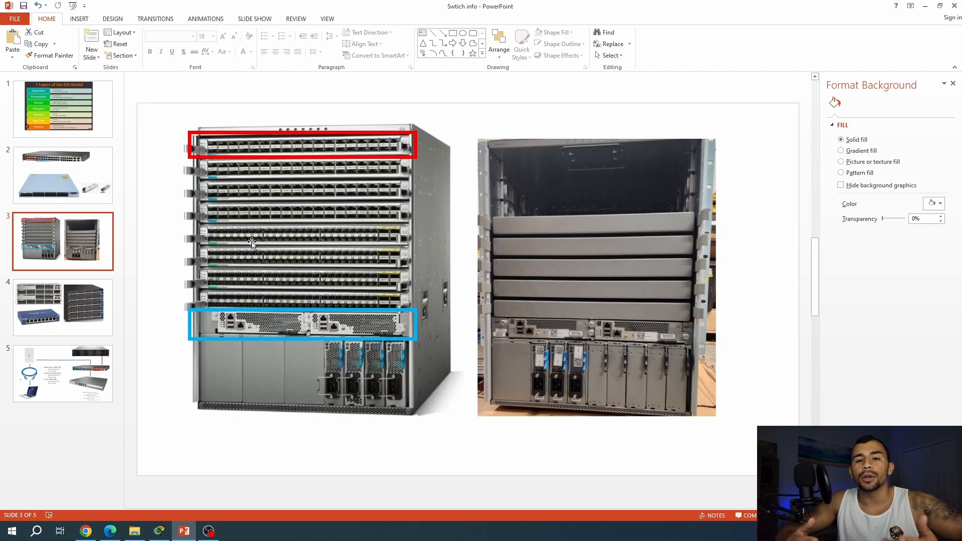
mouse_move(329, 351)
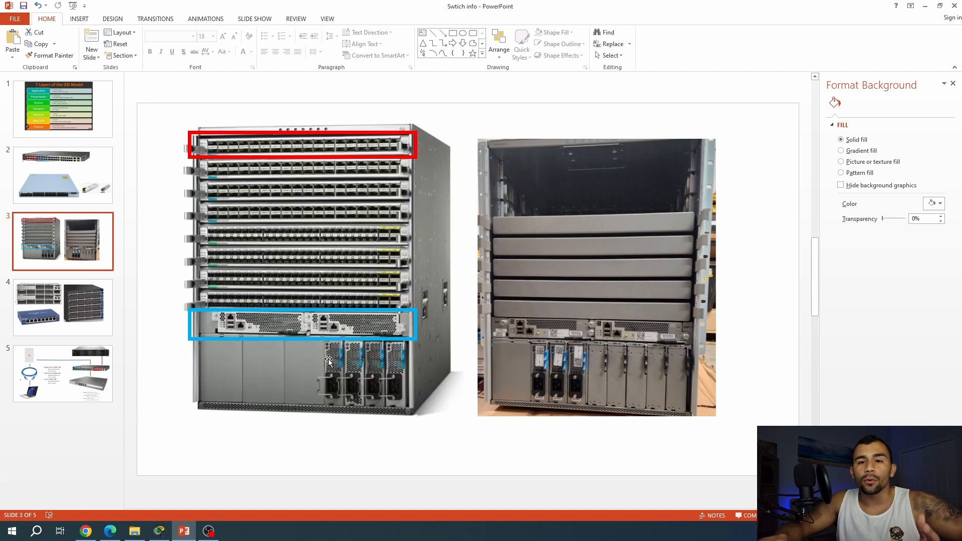
Show slide 1 with the 7 Layers of the OSI Model chart.
left_click(63, 108)
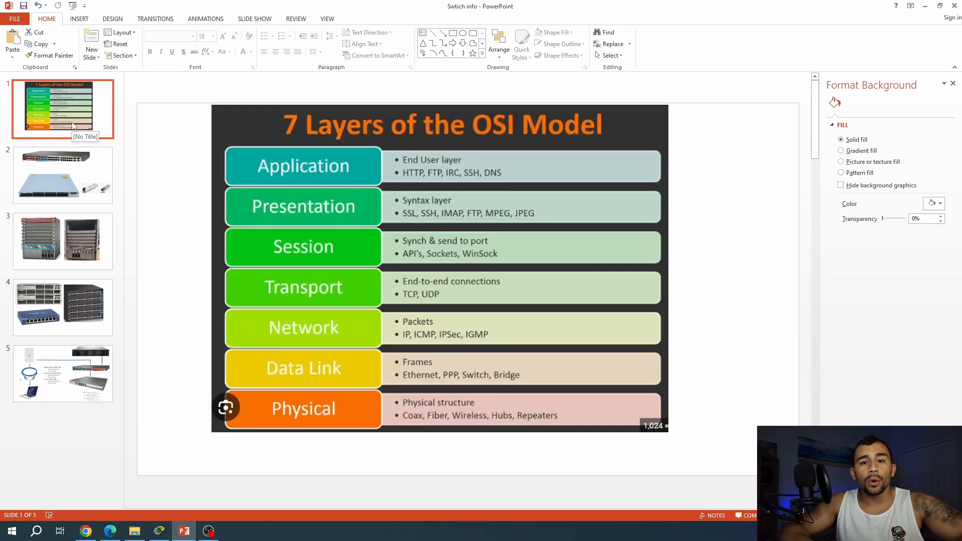
mouse_move(253, 118)
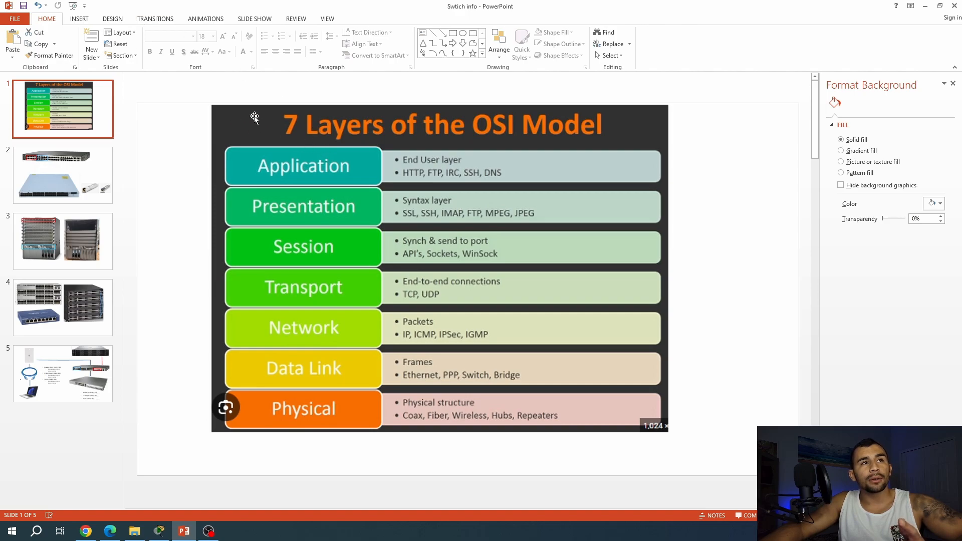
mouse_move(455, 373)
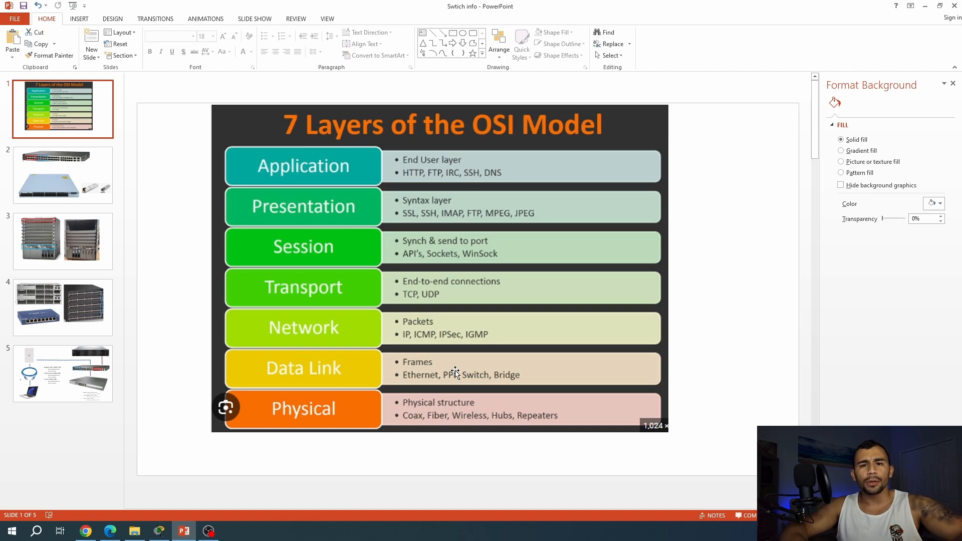
left_click(63, 373)
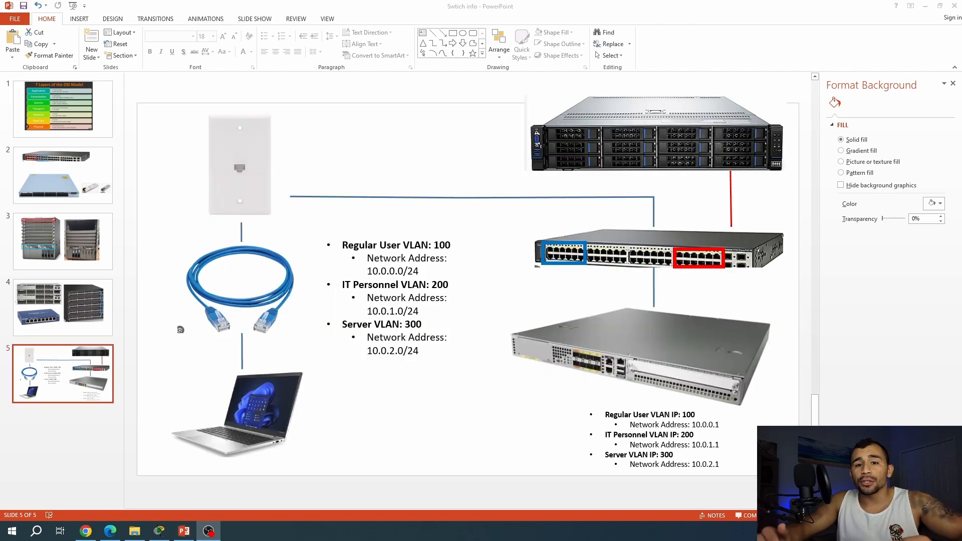
mouse_move(210, 399)
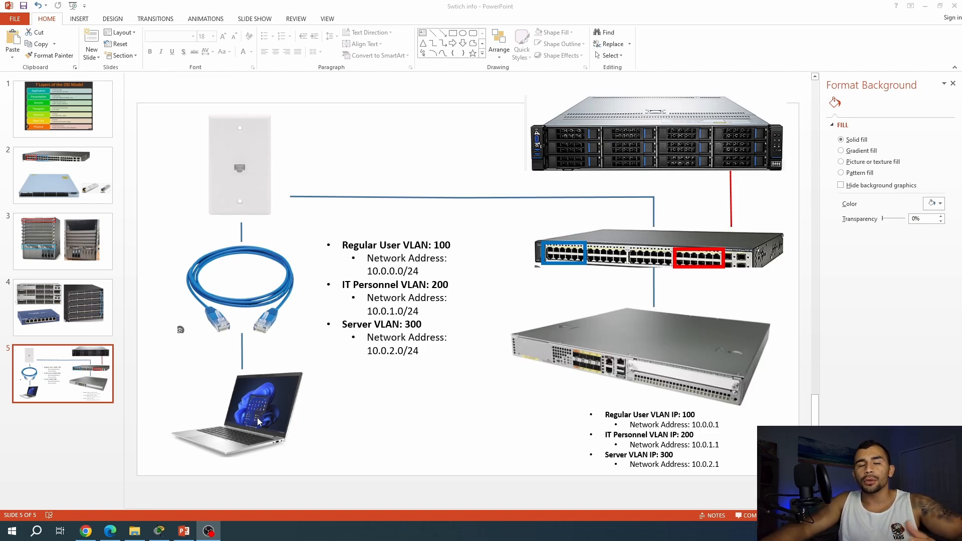
mouse_move(250, 258)
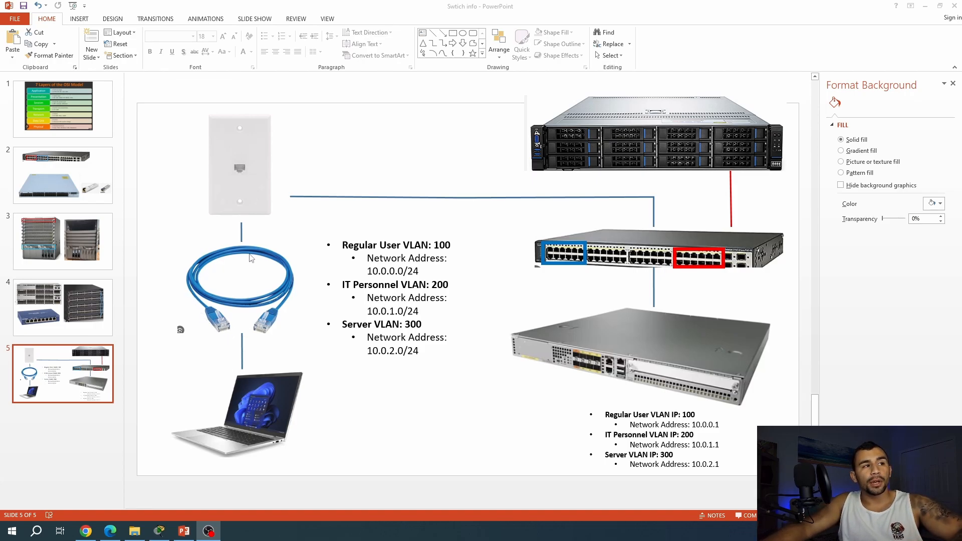
mouse_move(252, 287)
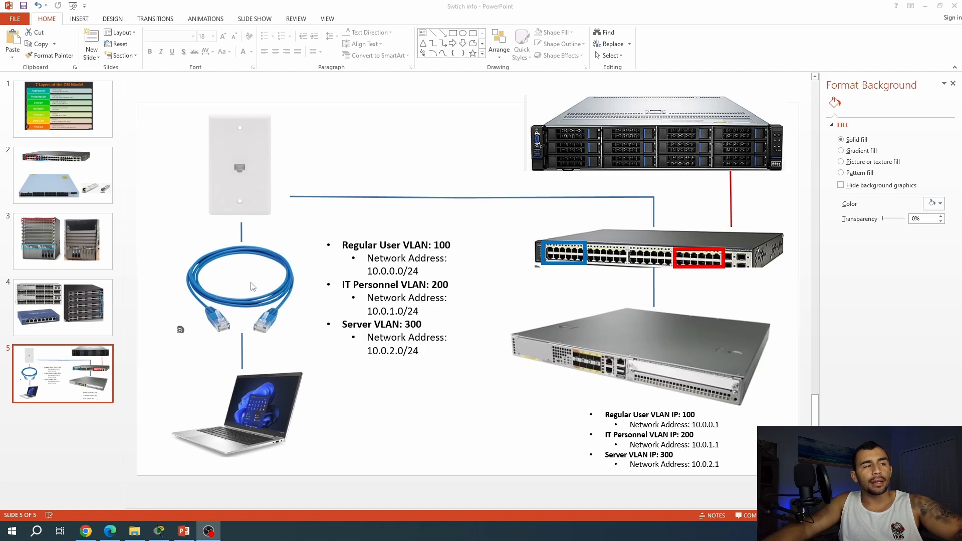
mouse_move(240, 190)
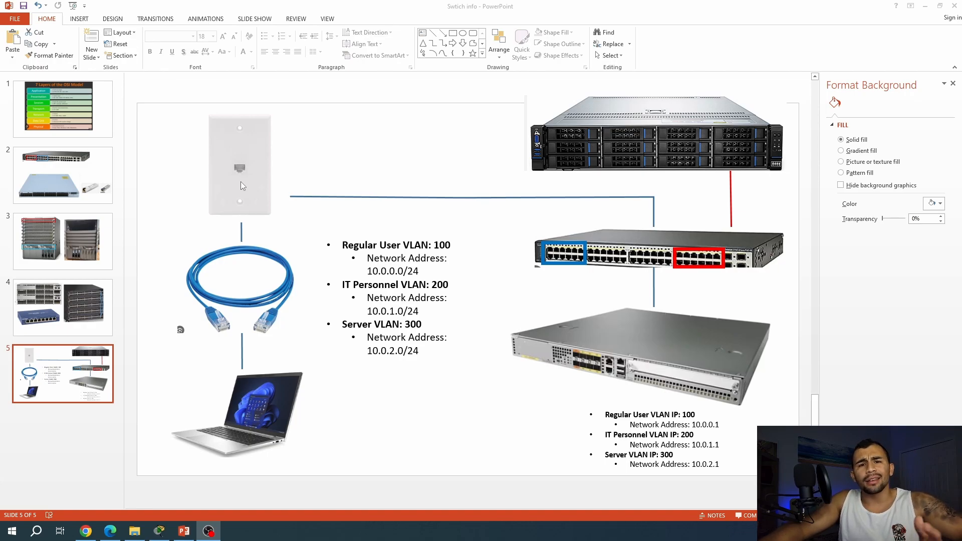
mouse_move(239, 168)
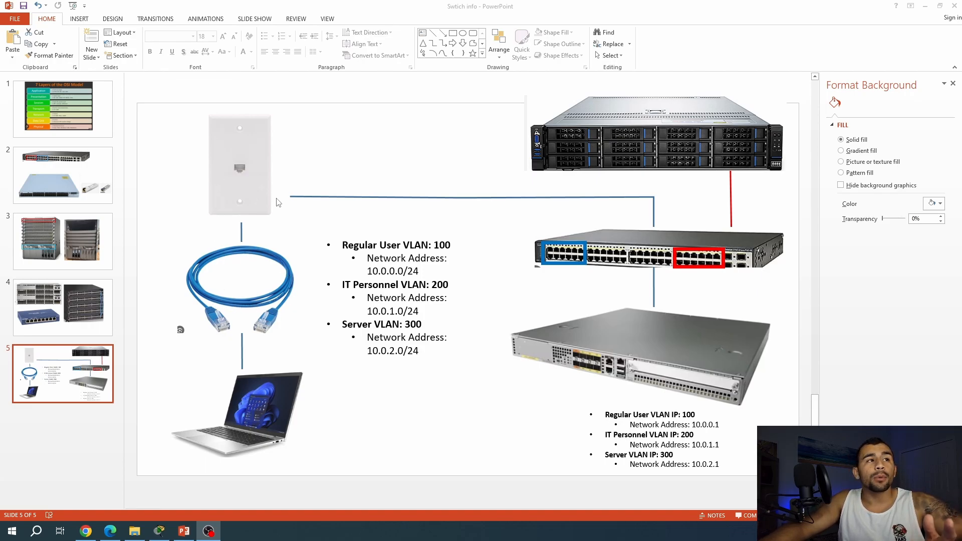
mouse_move(281, 203)
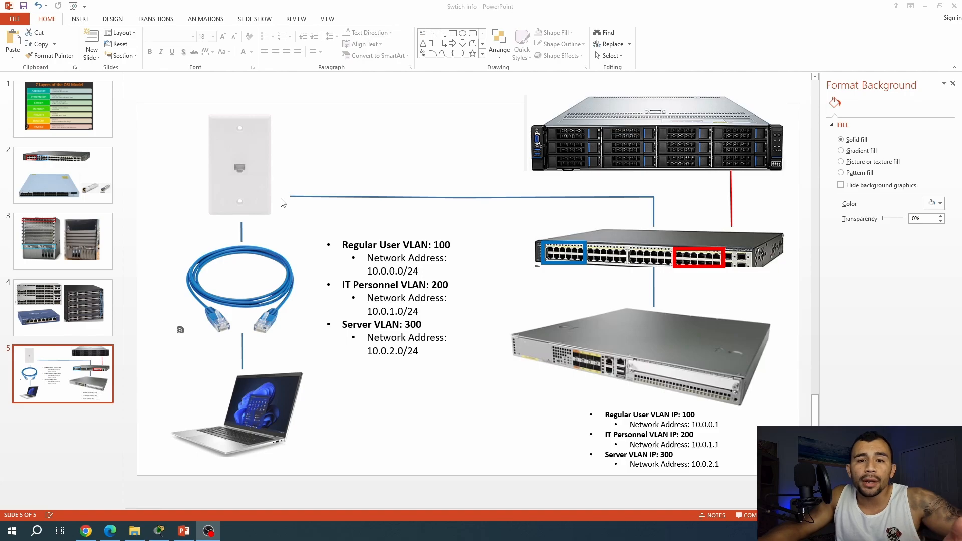
mouse_move(471, 224)
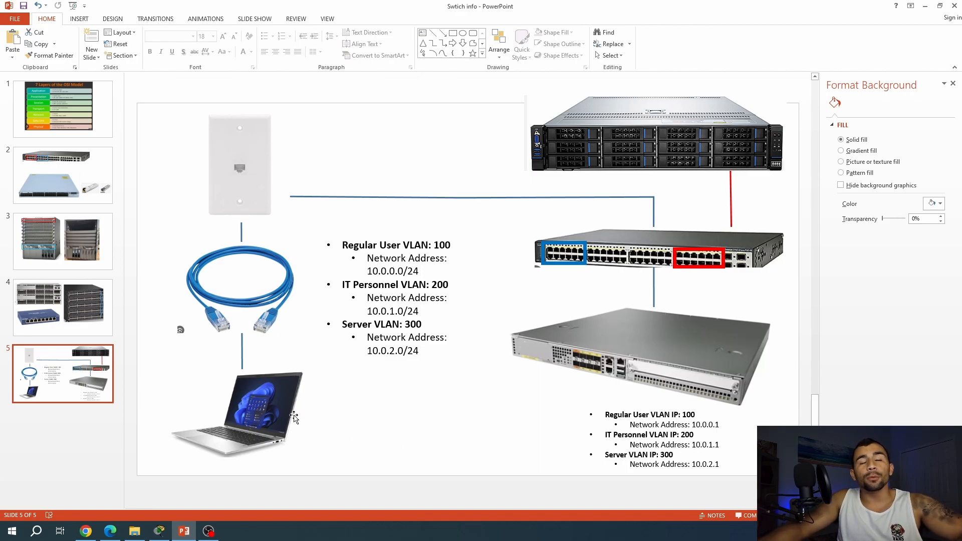
mouse_move(706, 267)
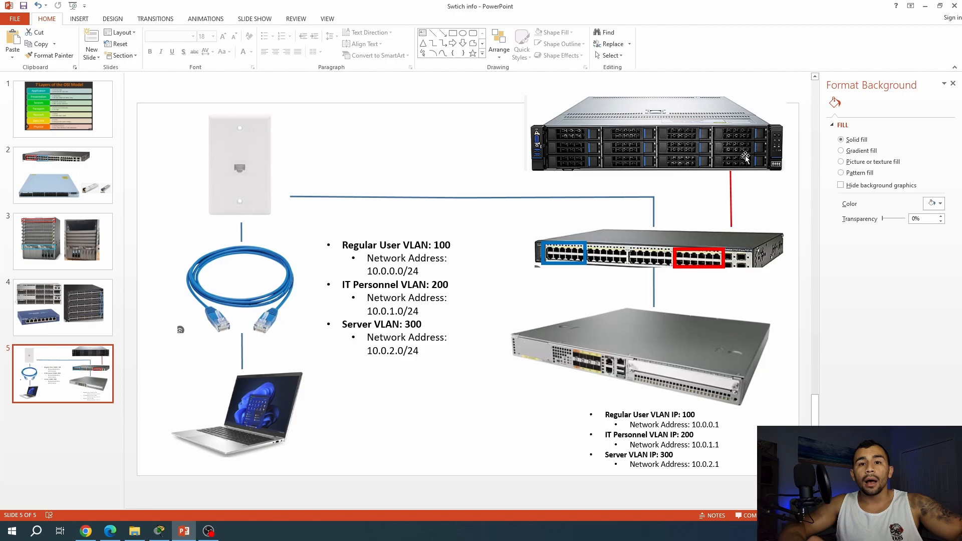
mouse_move(672, 258)
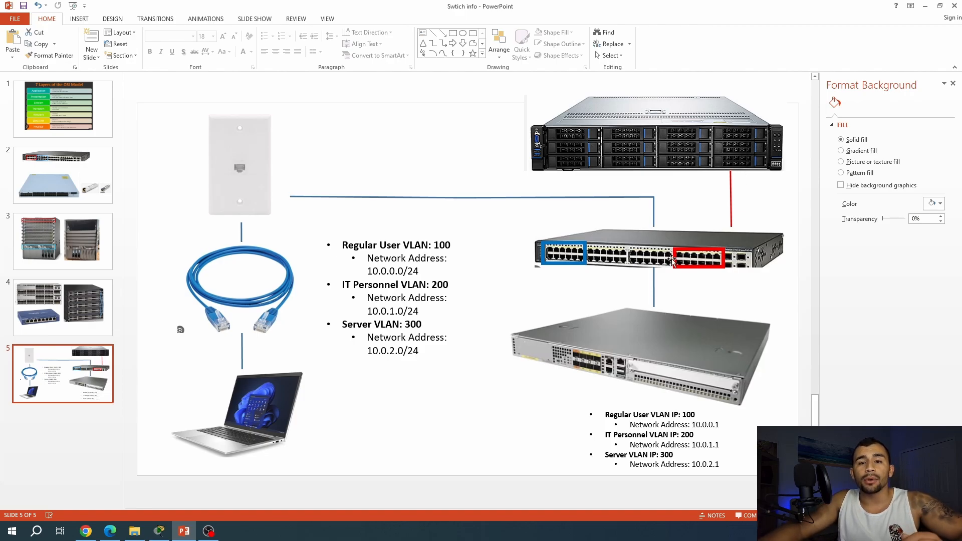
mouse_move(531, 262)
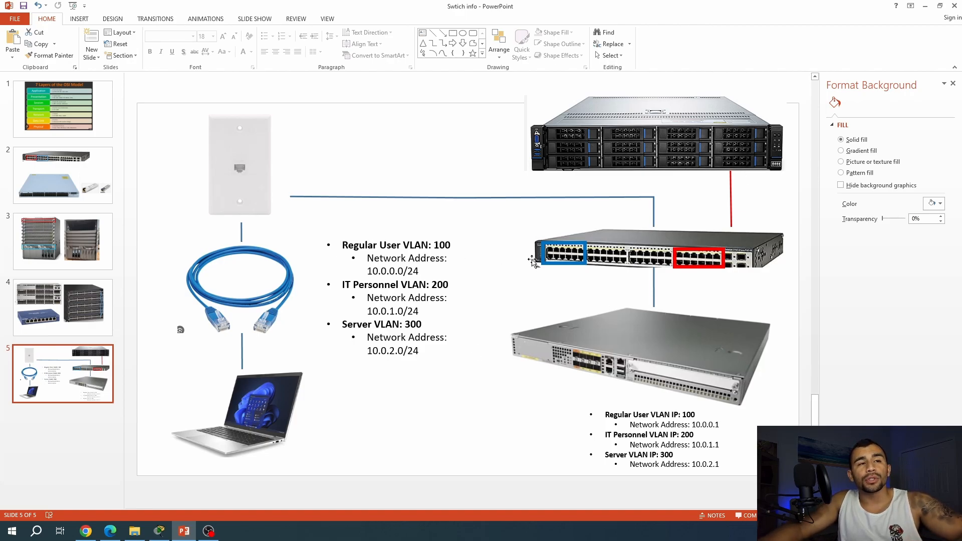
mouse_move(594, 240)
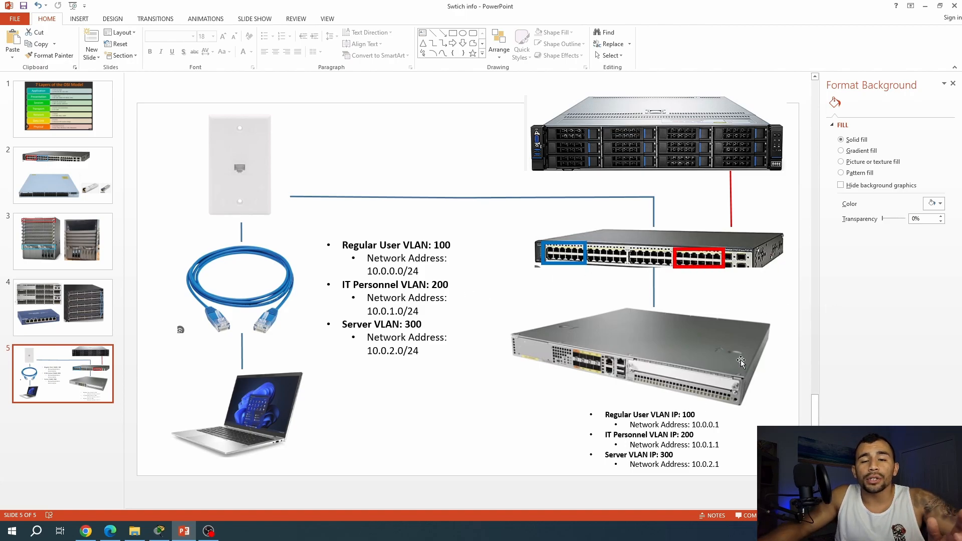
mouse_move(243, 427)
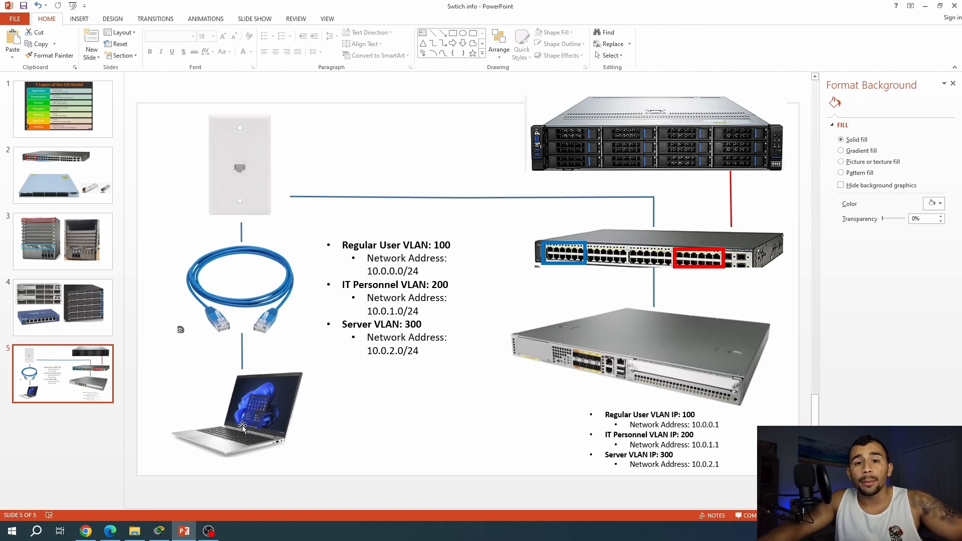
mouse_move(244, 264)
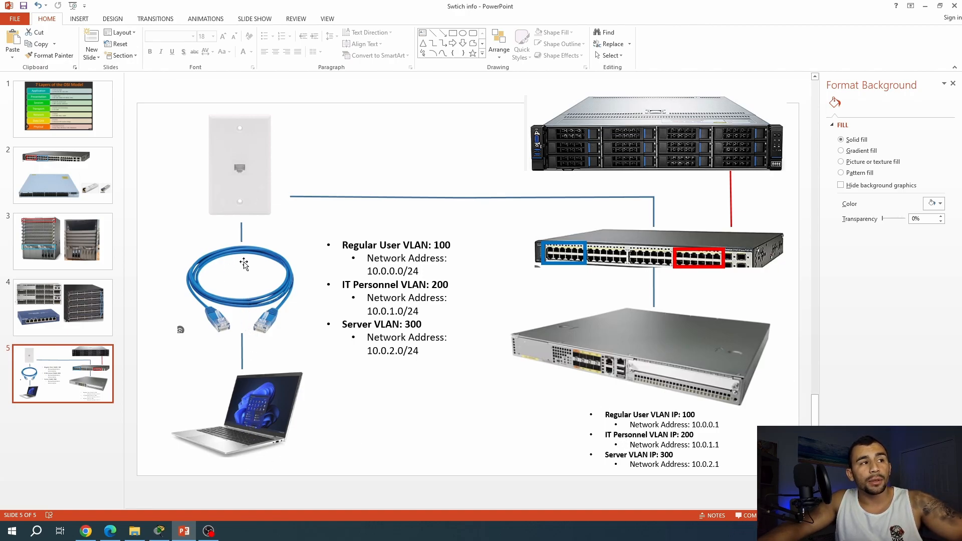
mouse_move(231, 164)
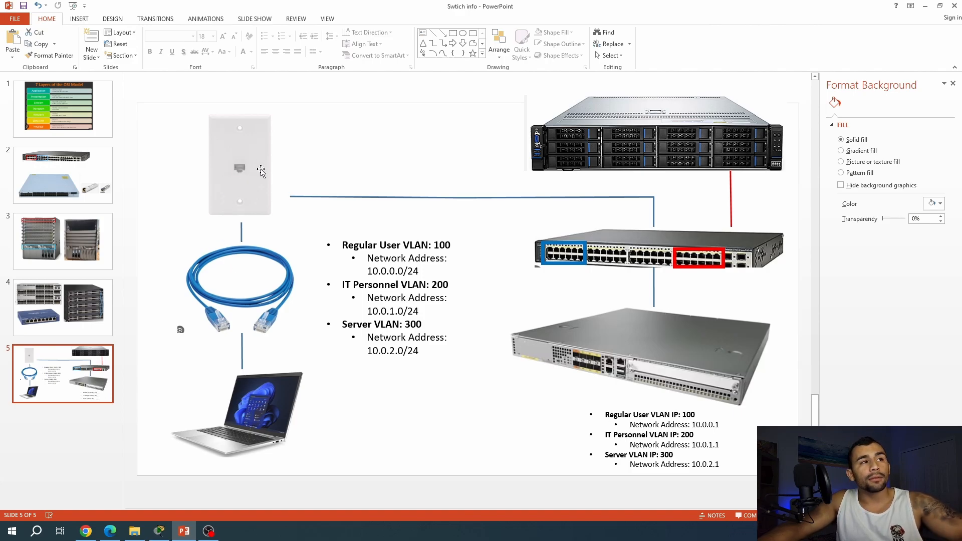
mouse_move(649, 220)
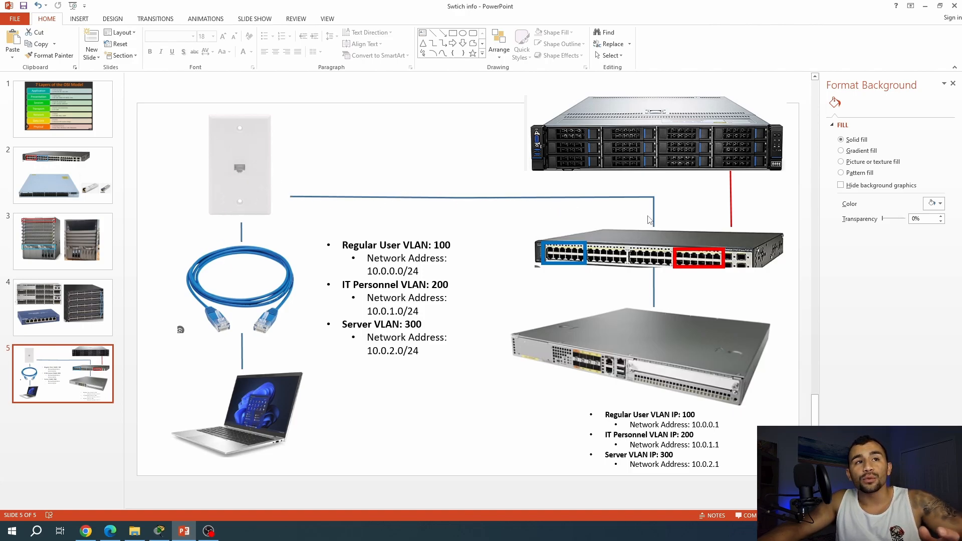
mouse_move(652, 240)
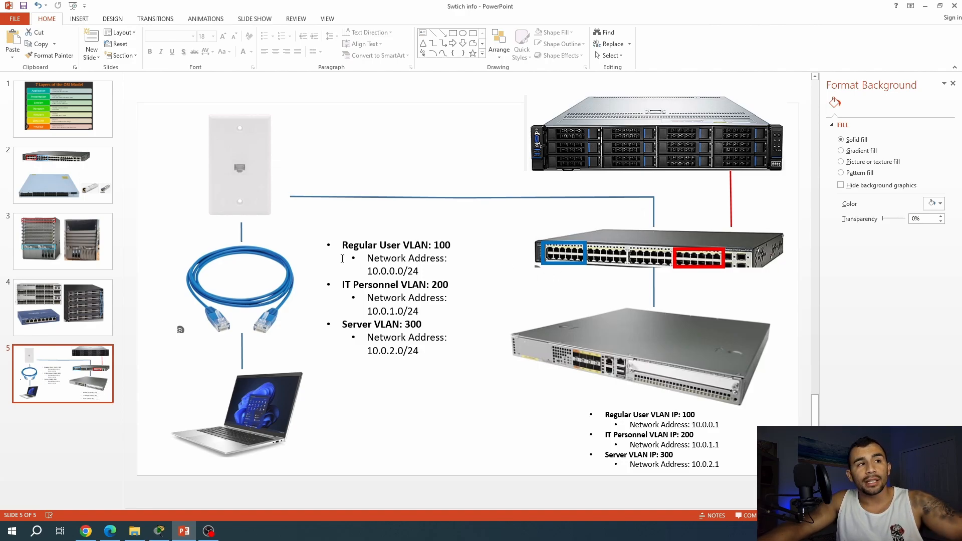
mouse_move(460, 256)
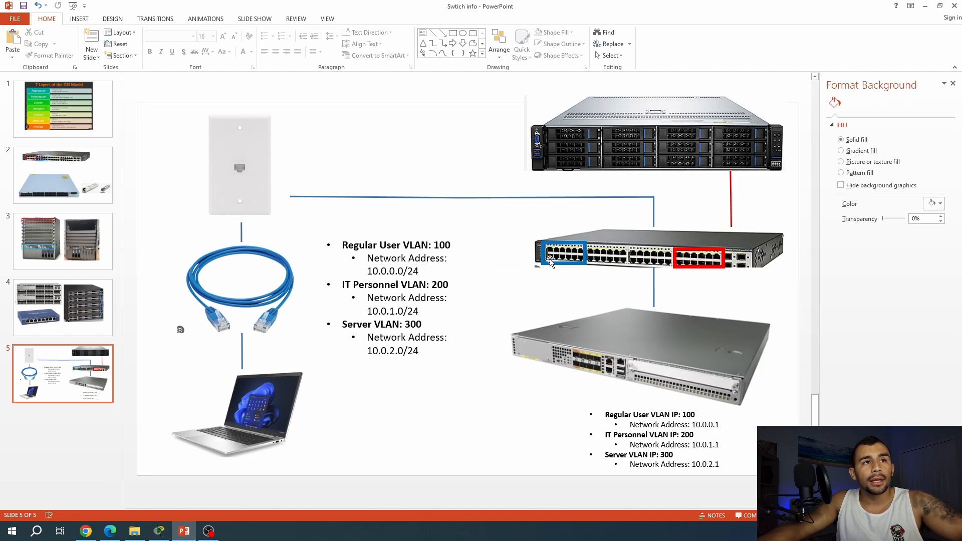
mouse_move(580, 266)
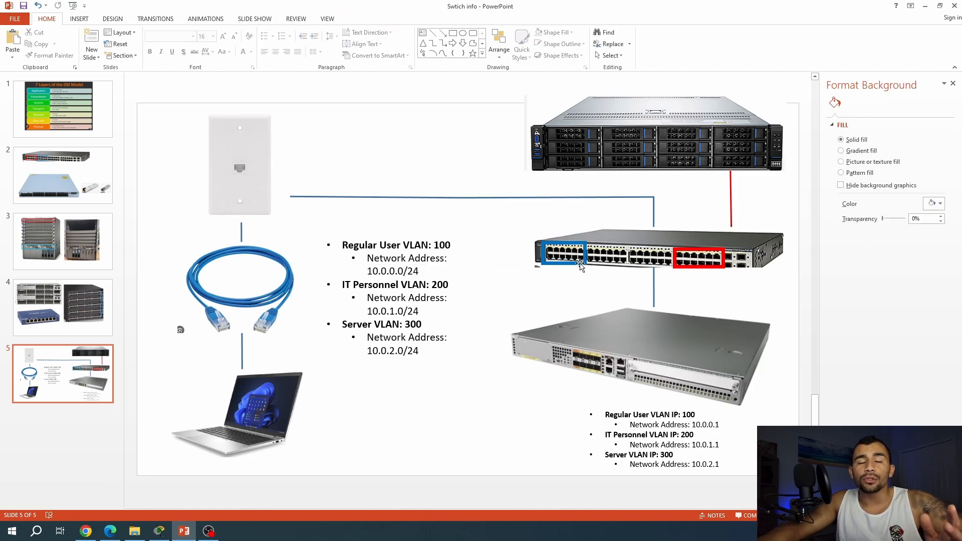
mouse_move(573, 269)
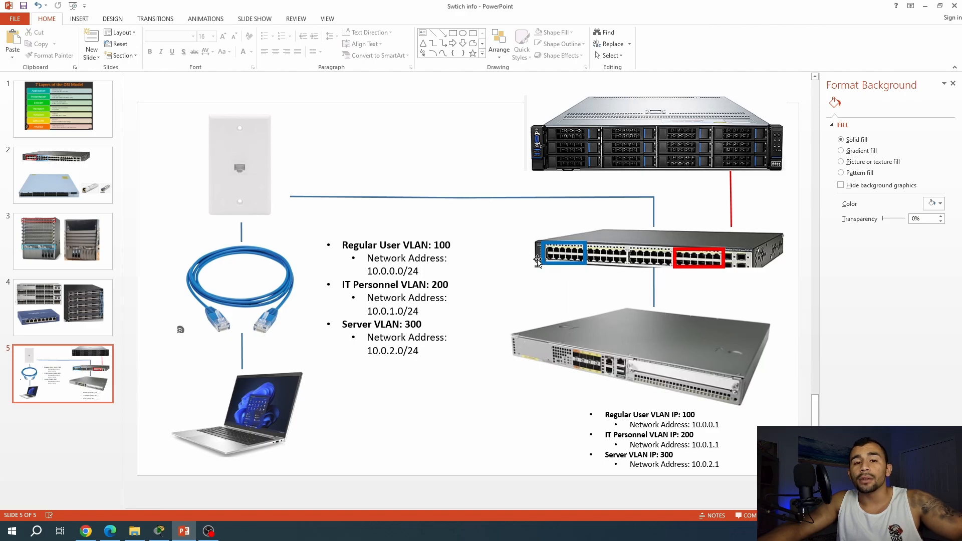
mouse_move(227, 196)
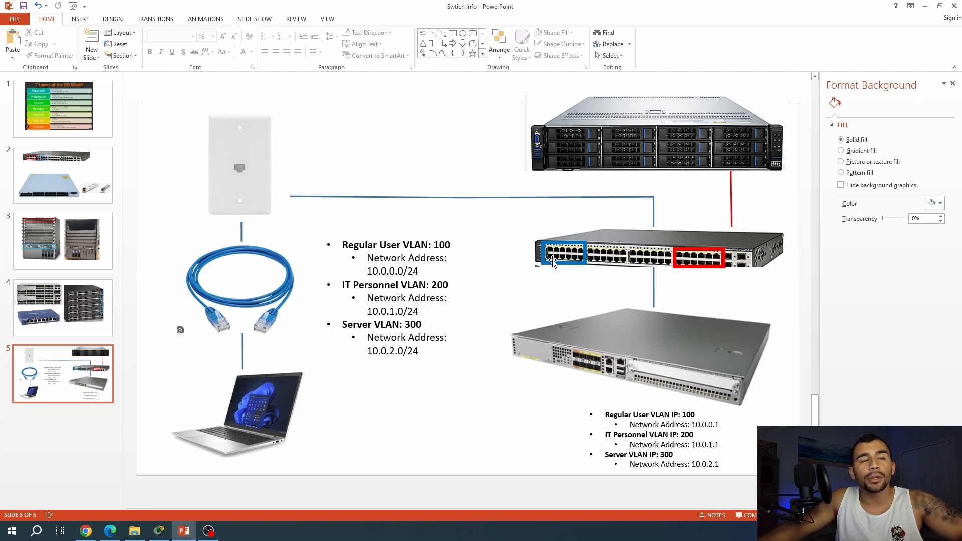
mouse_move(227, 428)
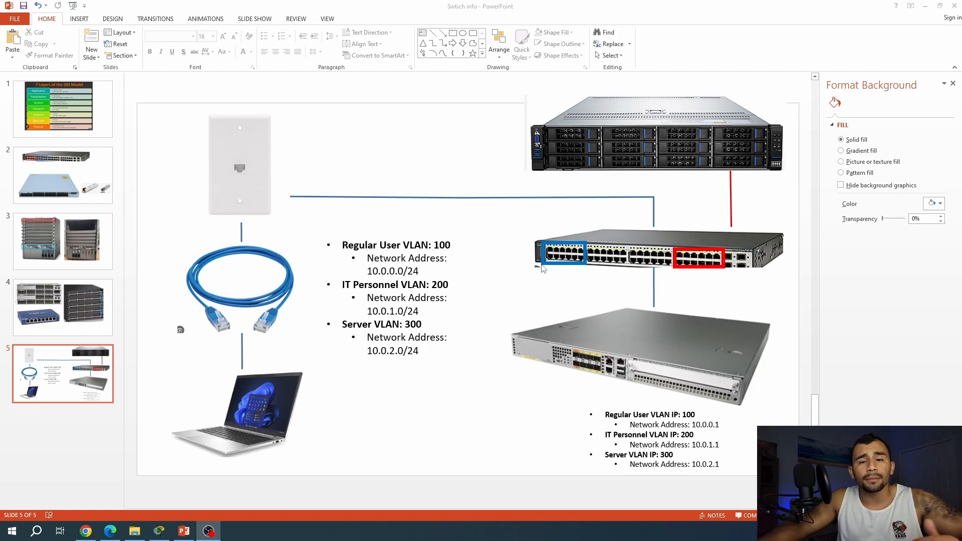
mouse_move(319, 404)
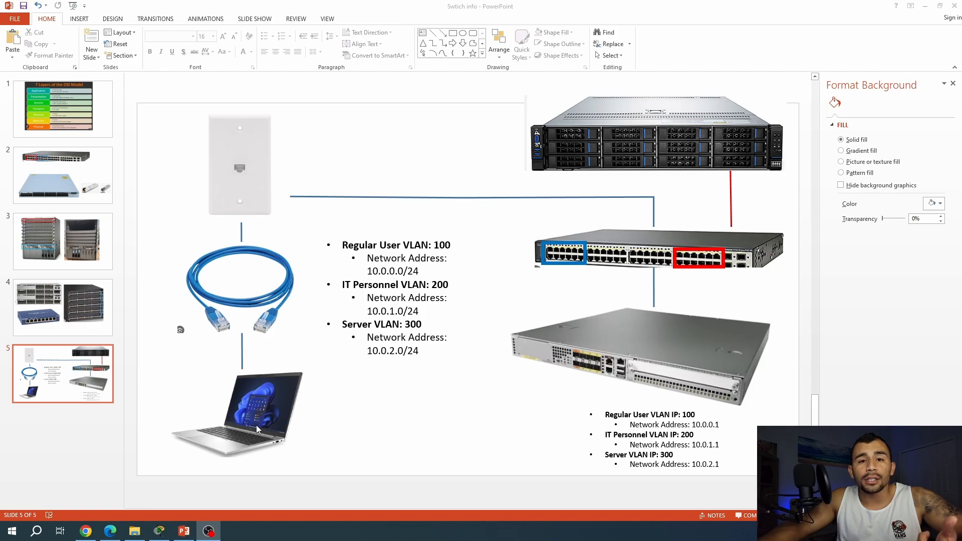
mouse_move(263, 444)
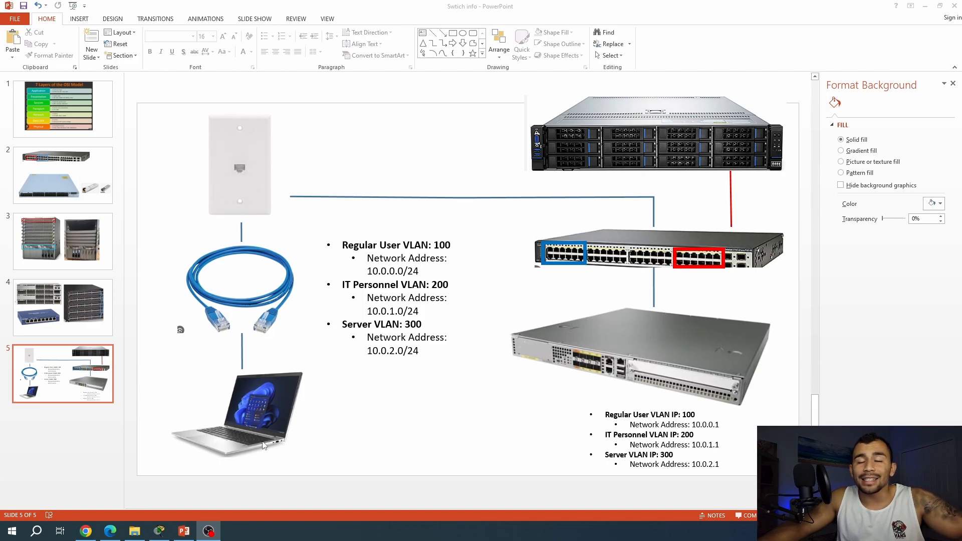
mouse_move(258, 207)
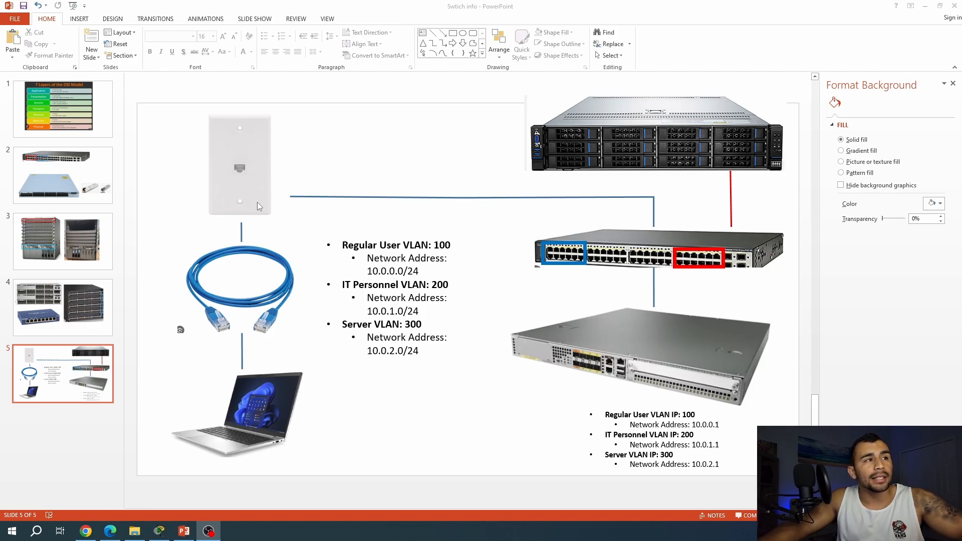
mouse_move(592, 232)
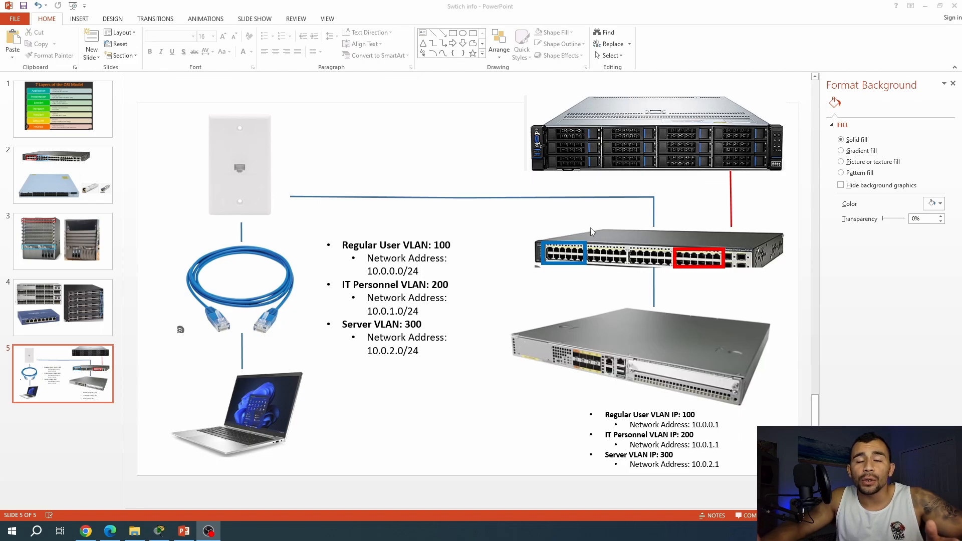
mouse_move(551, 265)
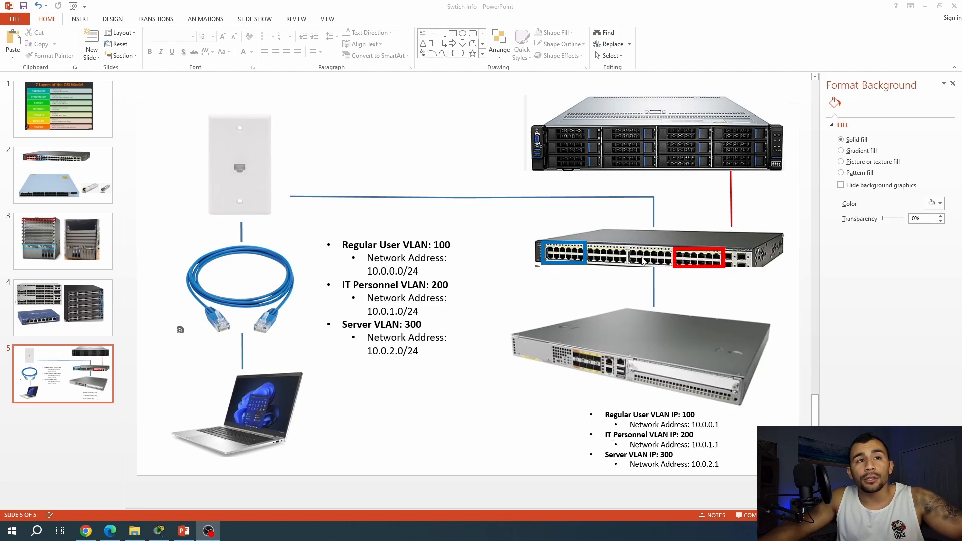
mouse_move(625, 281)
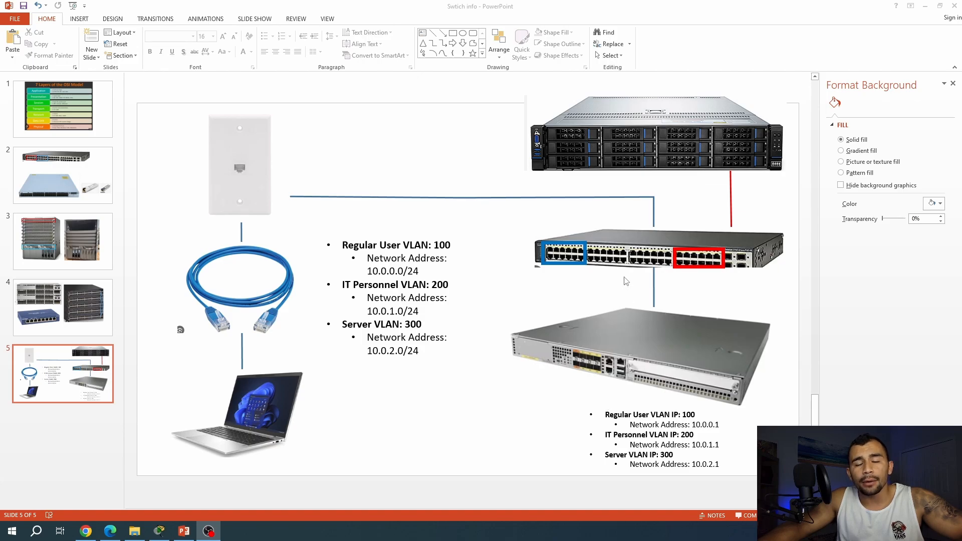
mouse_move(628, 272)
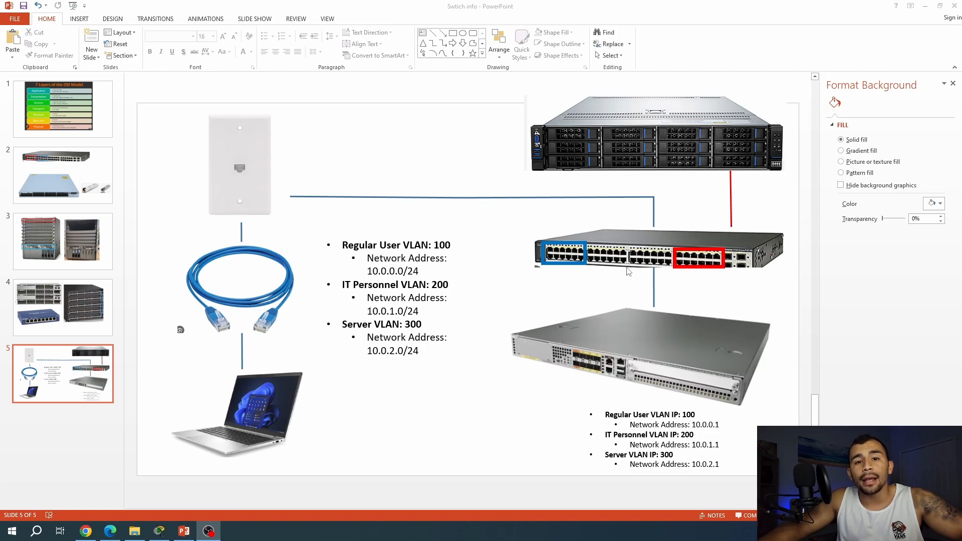
mouse_move(307, 138)
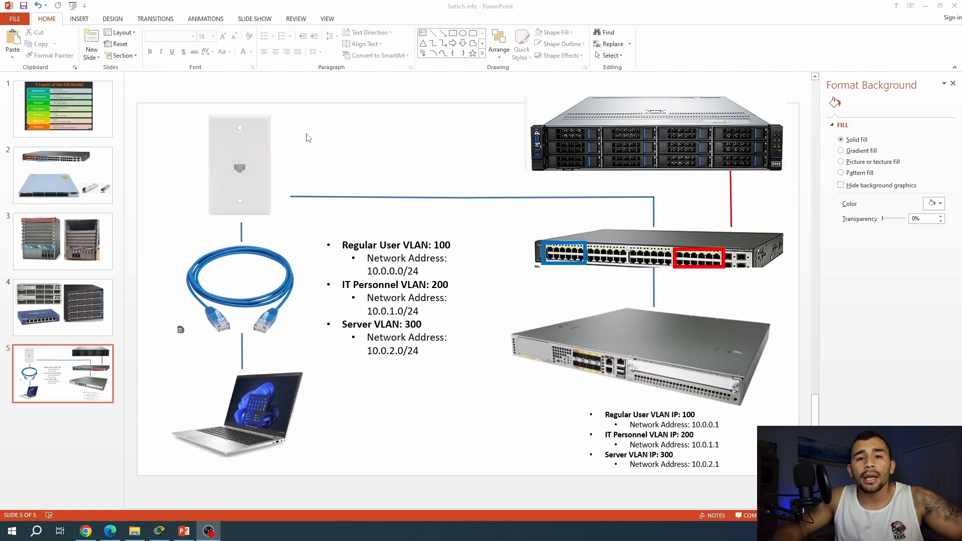
mouse_move(347, 130)
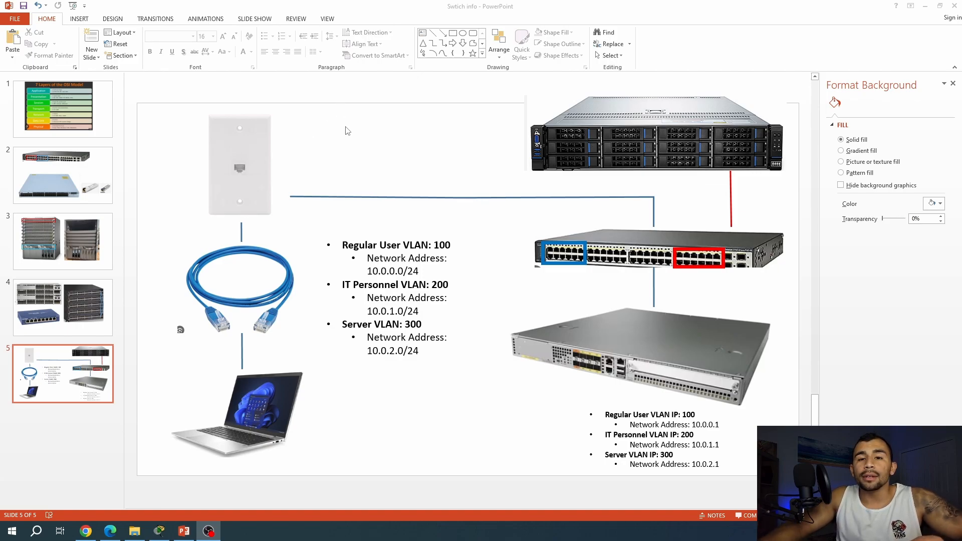
mouse_move(565, 271)
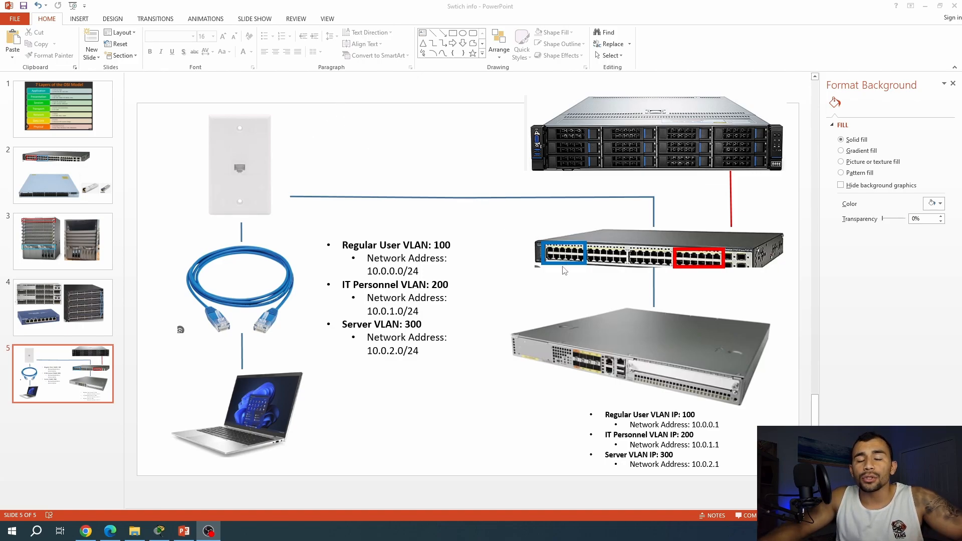
mouse_move(680, 242)
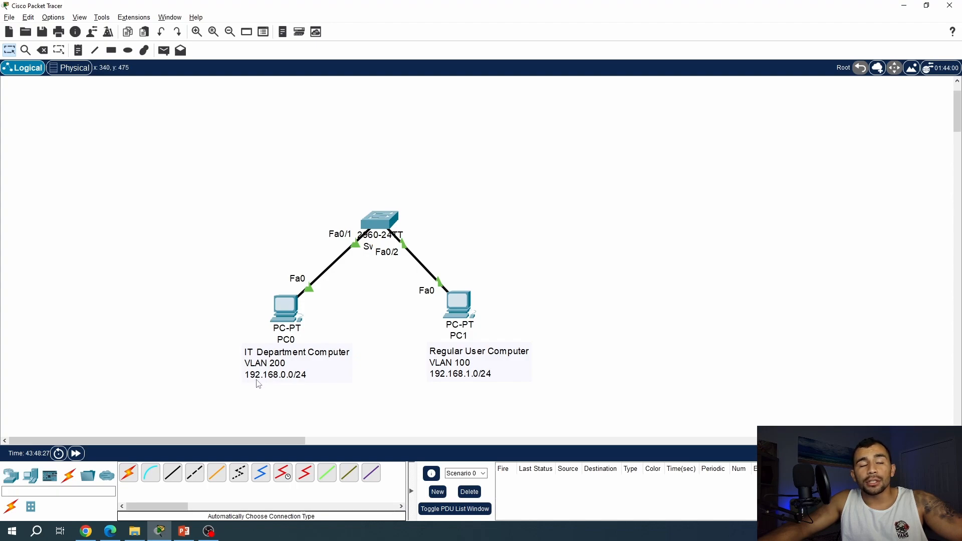
mouse_move(267, 385)
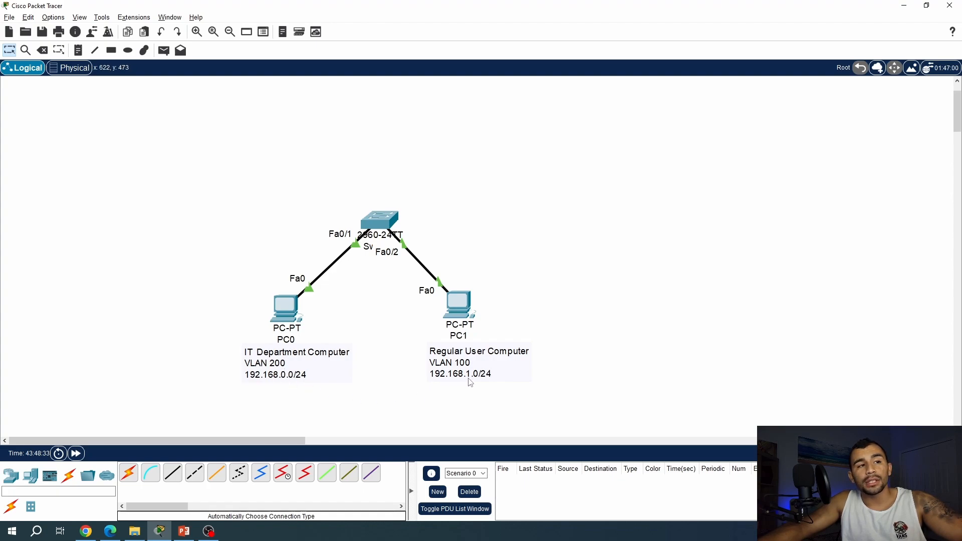
mouse_move(469, 363)
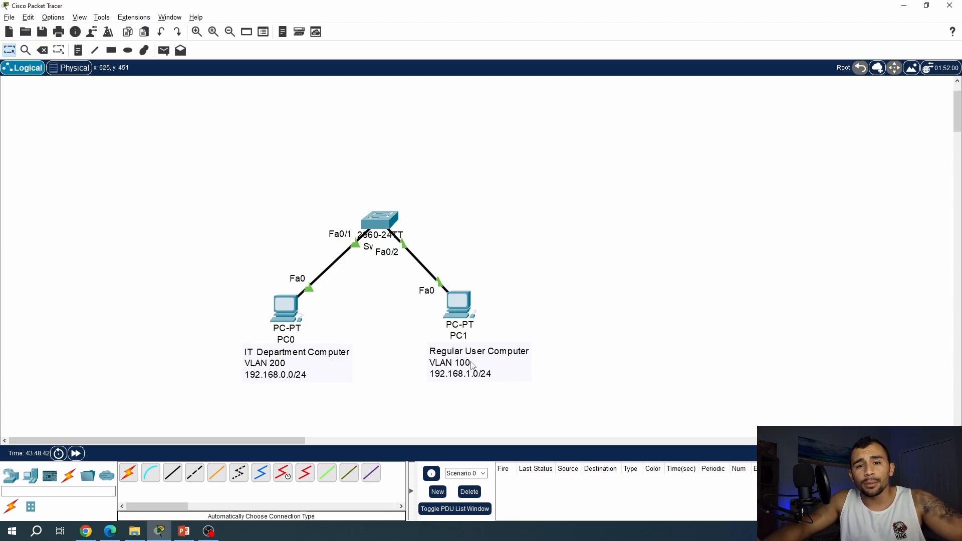
On Switch0's CLI run enable and show ip int br, confirming Fa0/1 and Fa0/2 up, then return to the topology.
double_click(381, 224)
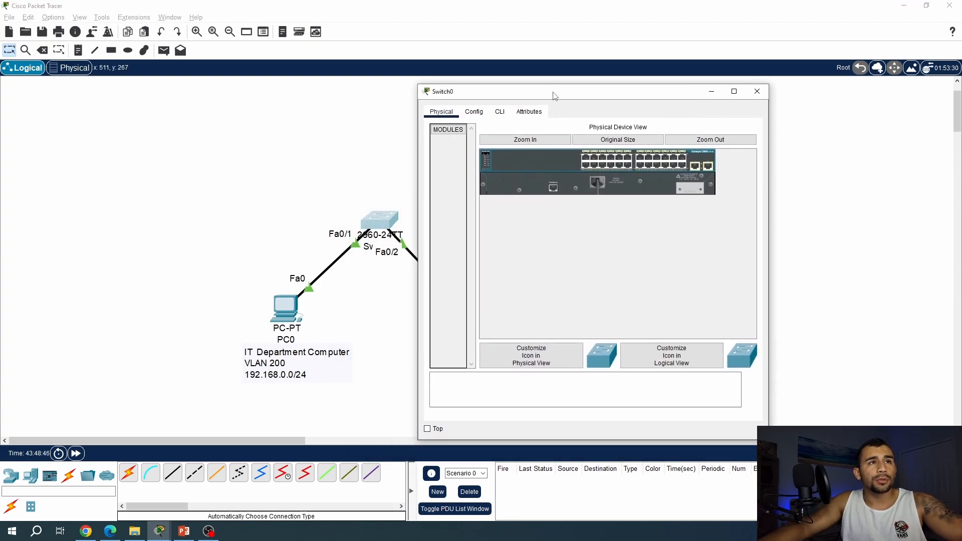
left_click(474, 112)
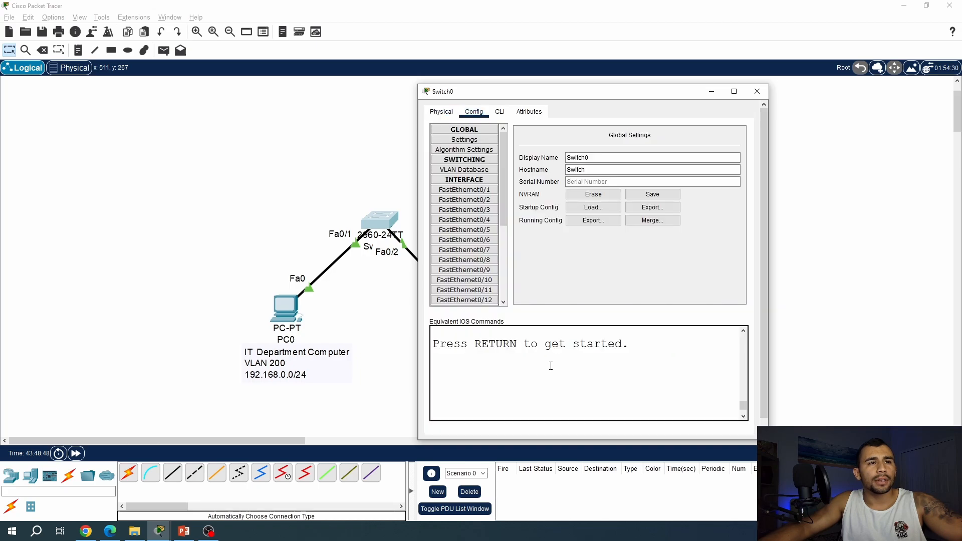
left_click(734, 91)
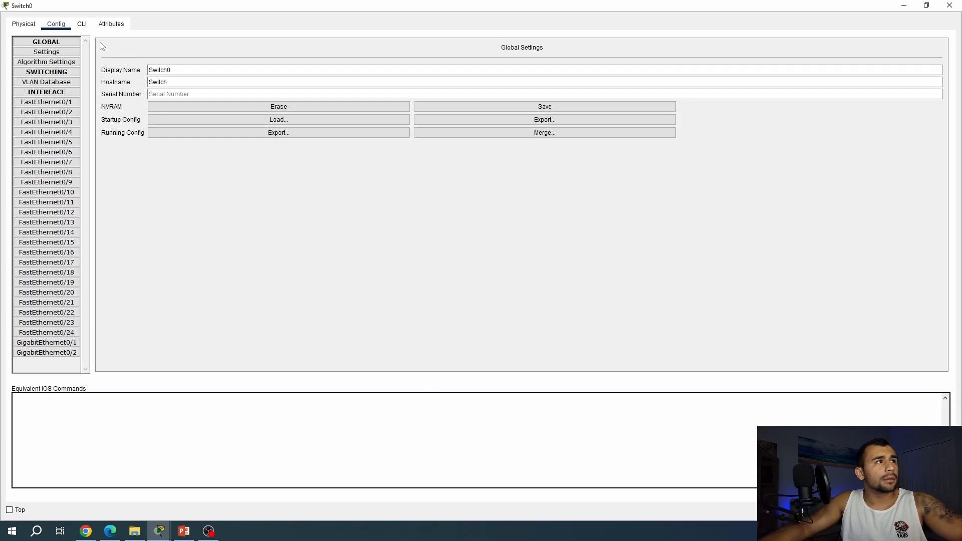
left_click(81, 23)
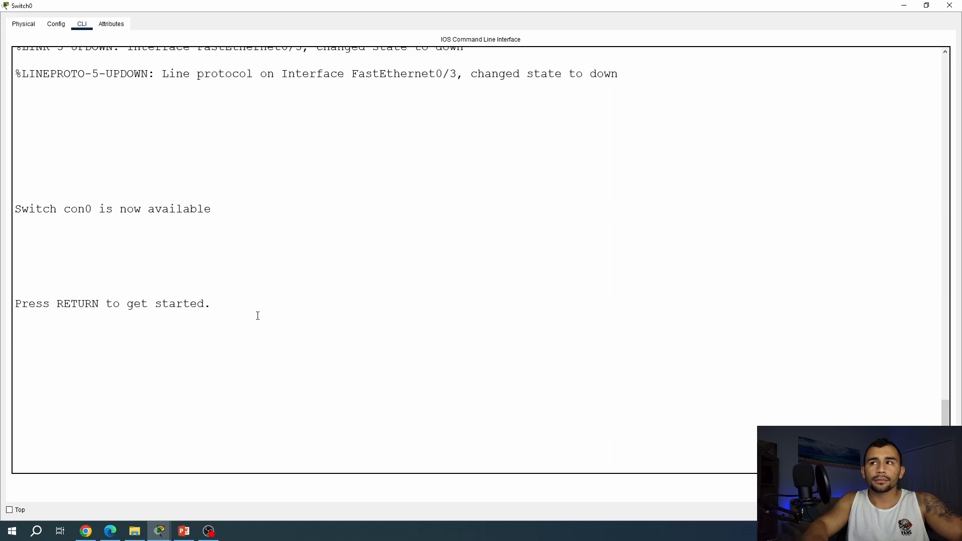
type("en")
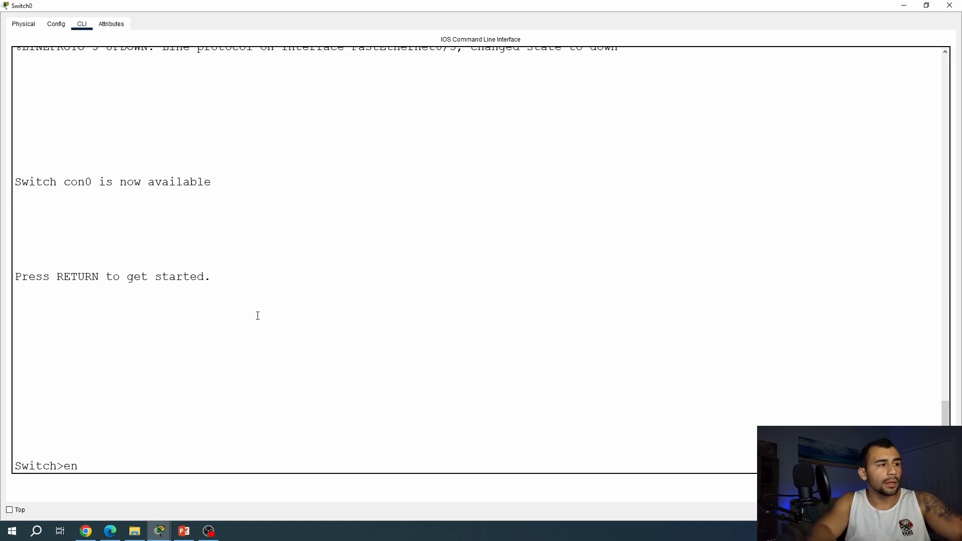
type("show ip int br")
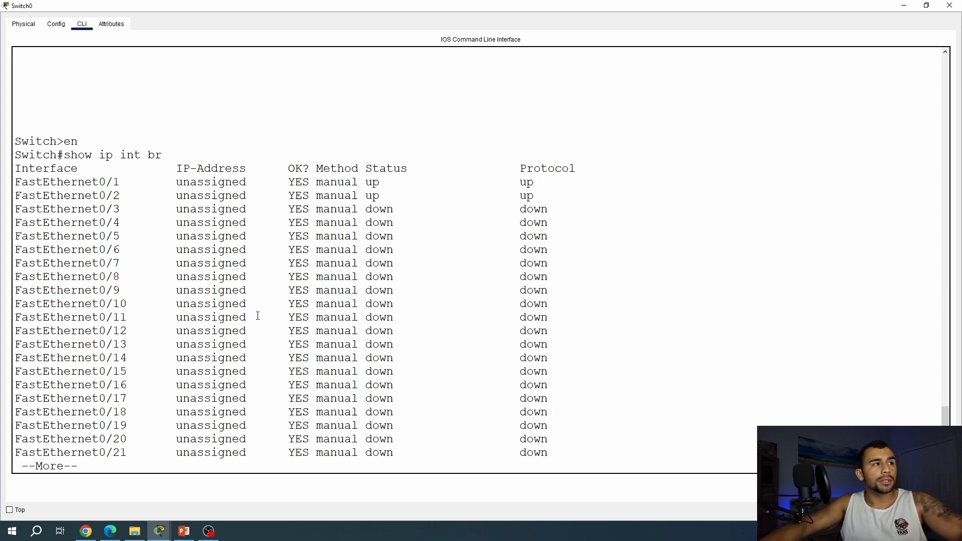
double_click(55, 181)
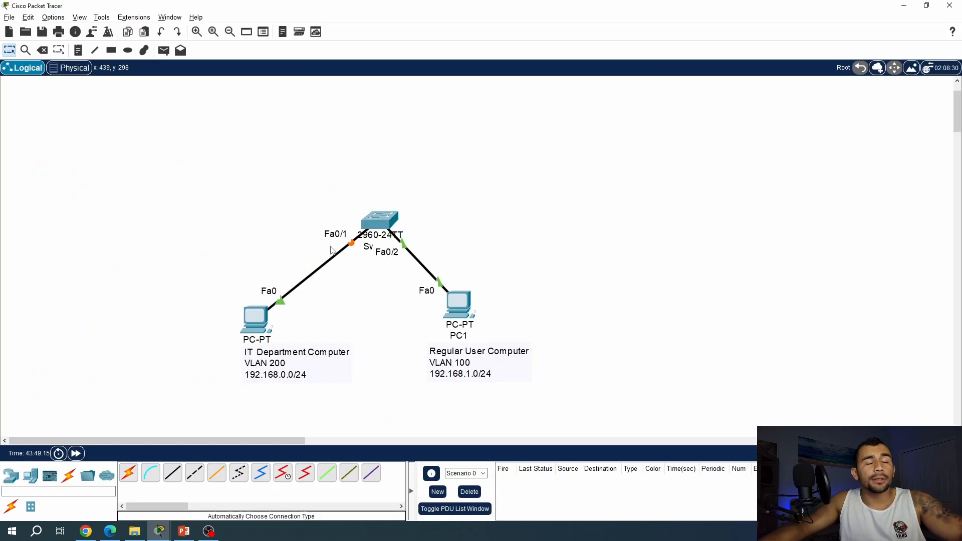
mouse_move(319, 392)
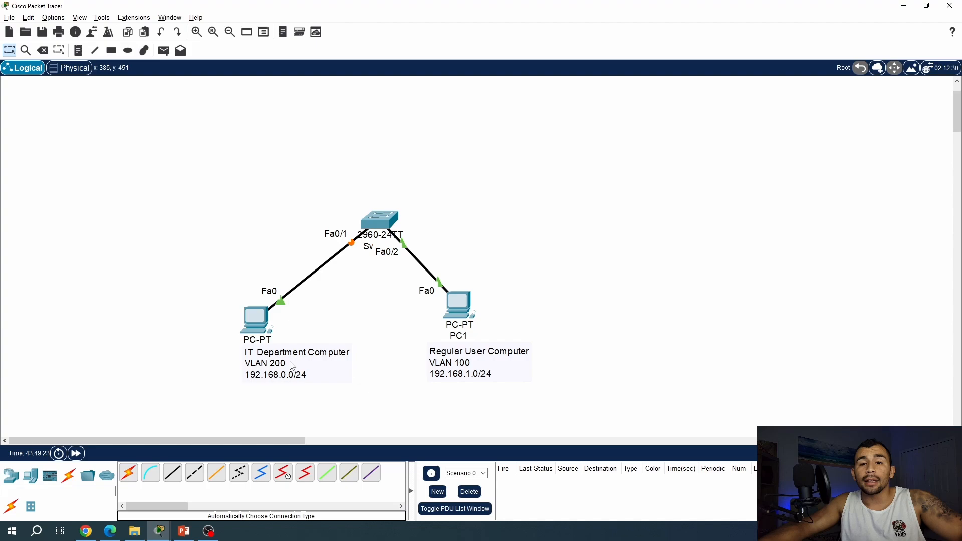
mouse_move(265, 368)
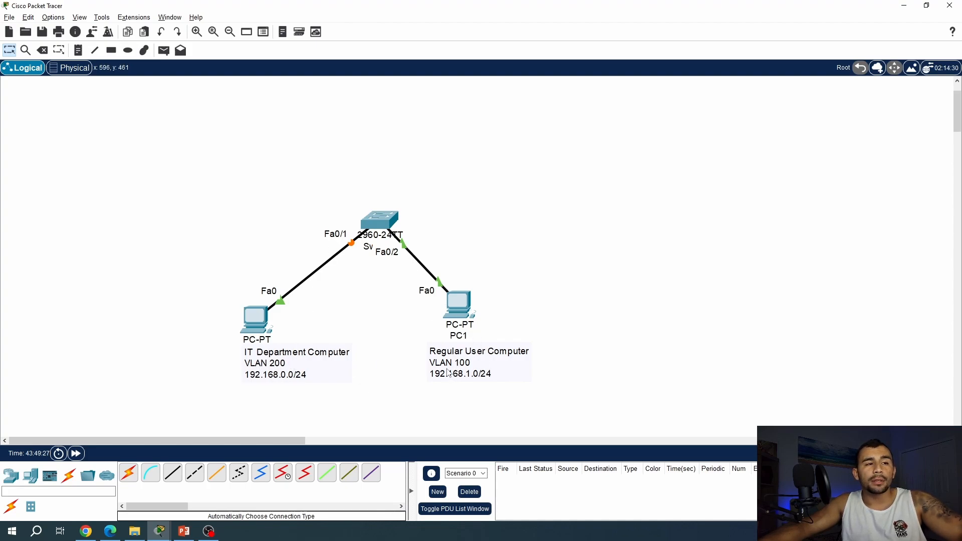
In switch global config create VLAN 100 named regular_user and exit it.
left_click(380, 221)
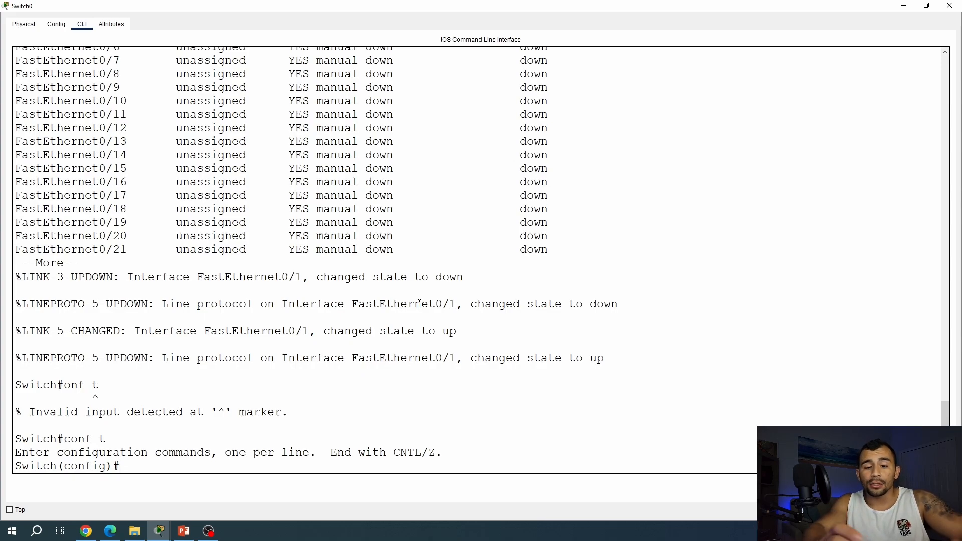
type("vlan 1")
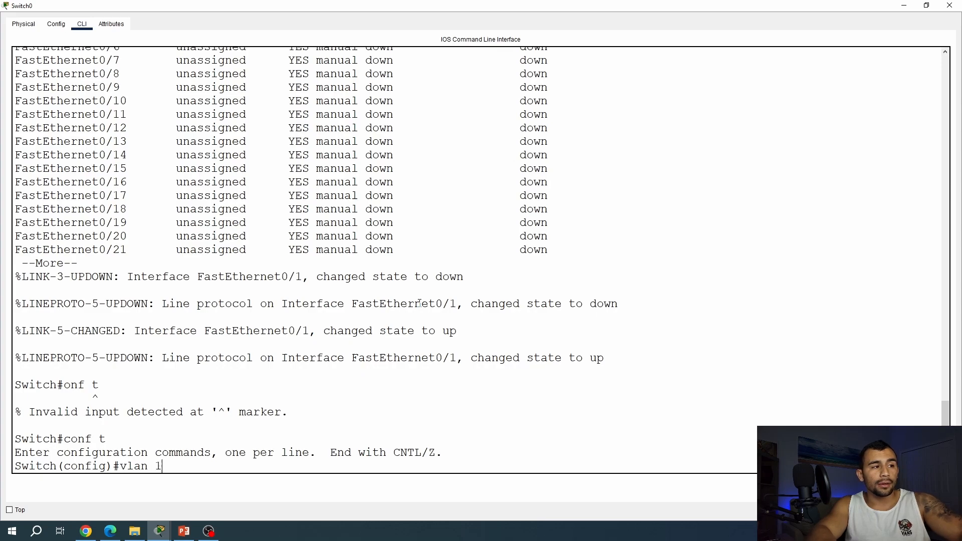
type("00")
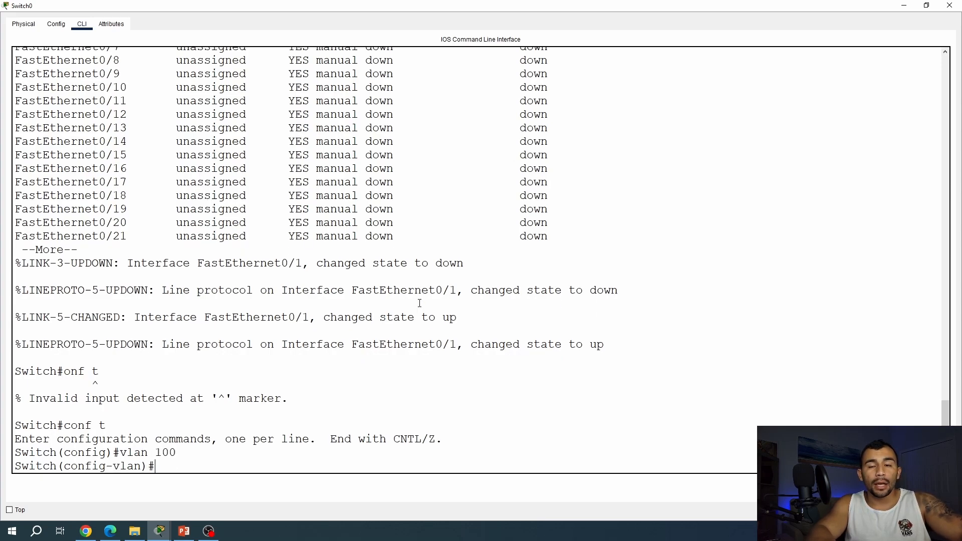
type("des")
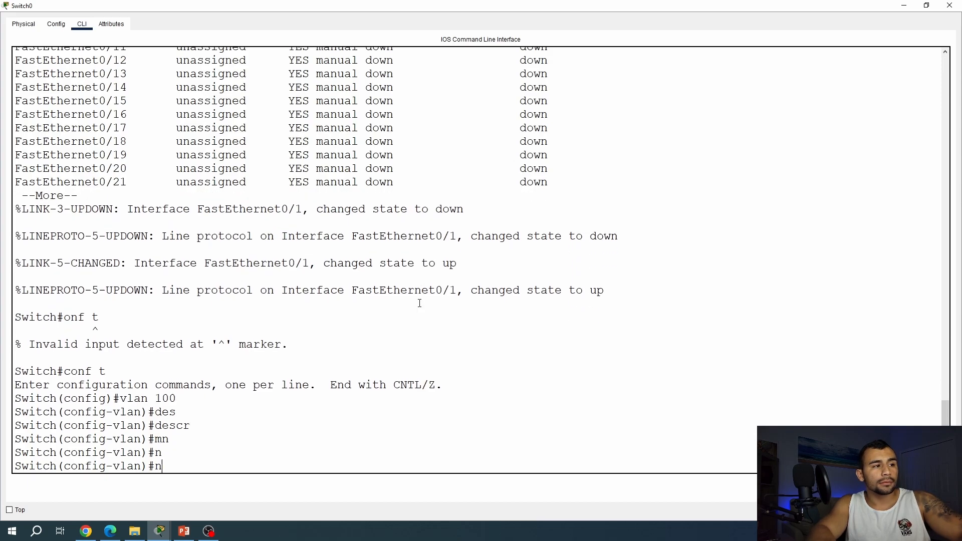
type("ame")
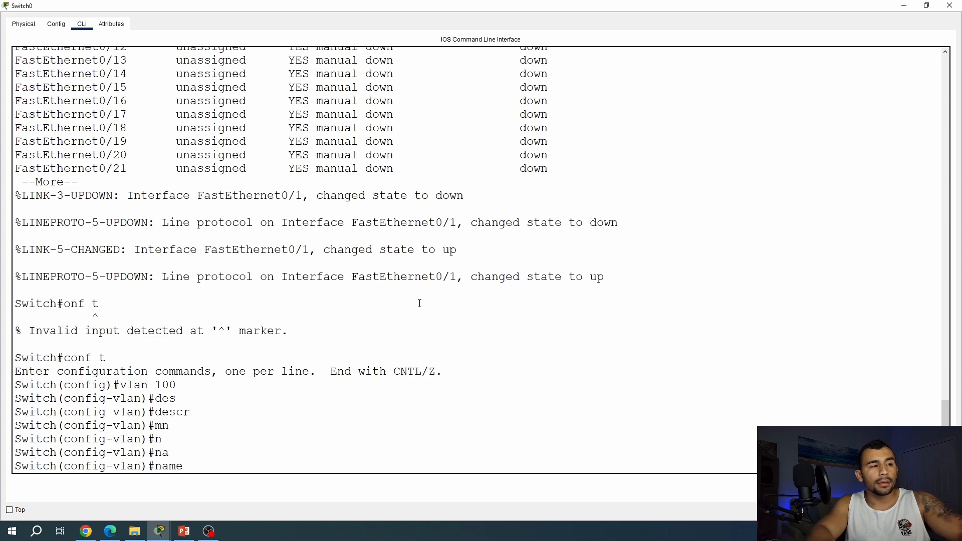
type("regiu")
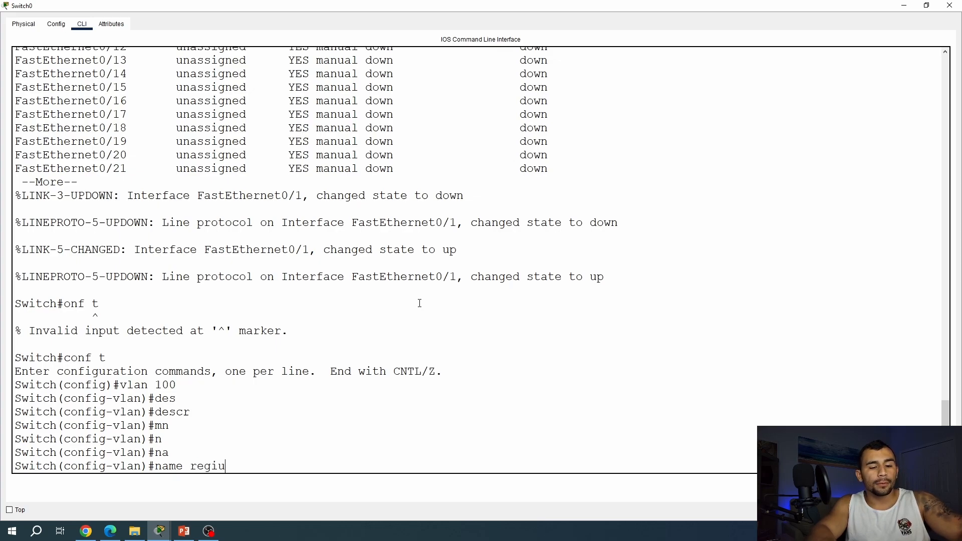
key("BackSpace")
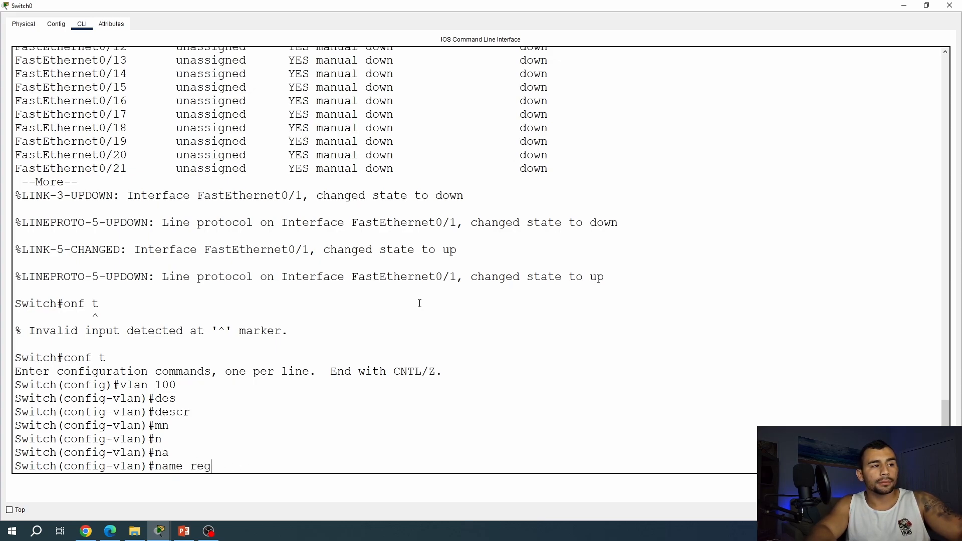
type("ular")
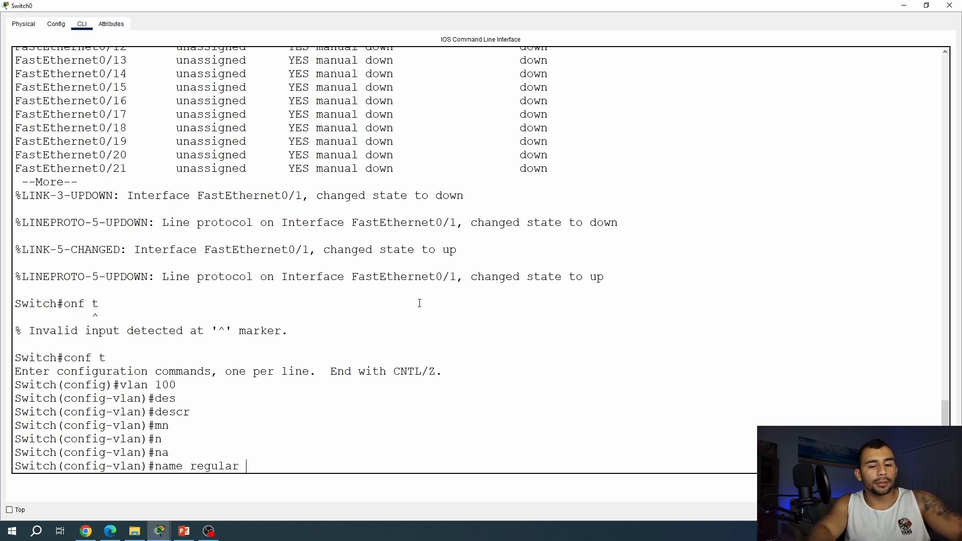
type("u")
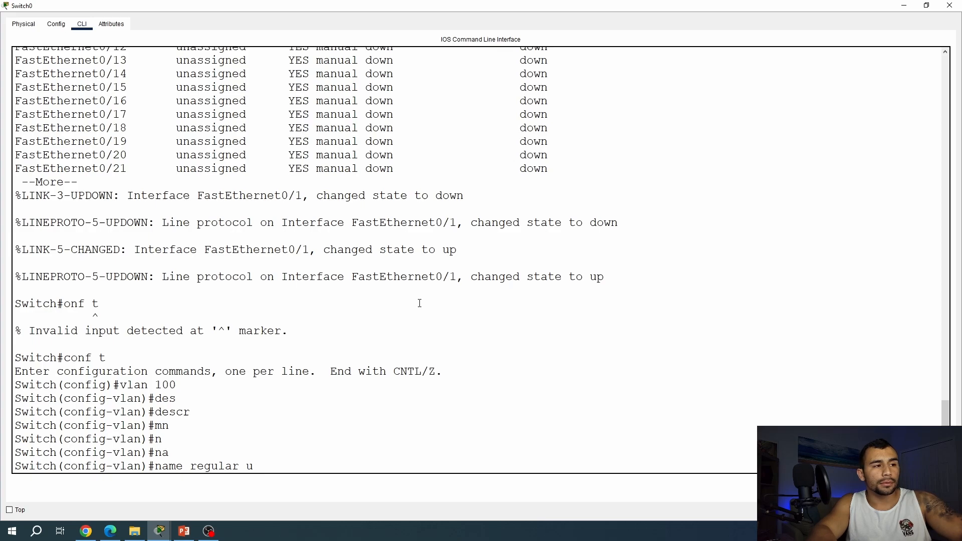
type("ser")
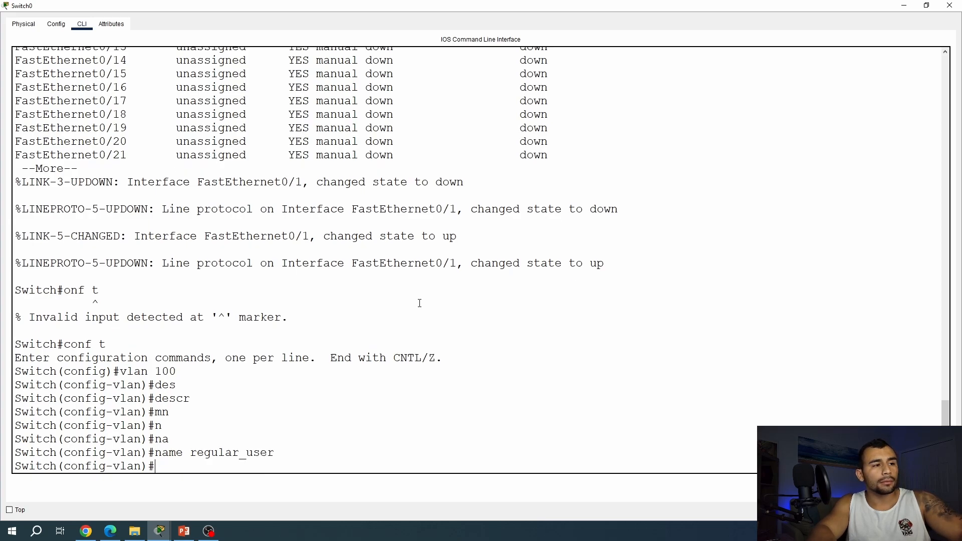
type("exi")
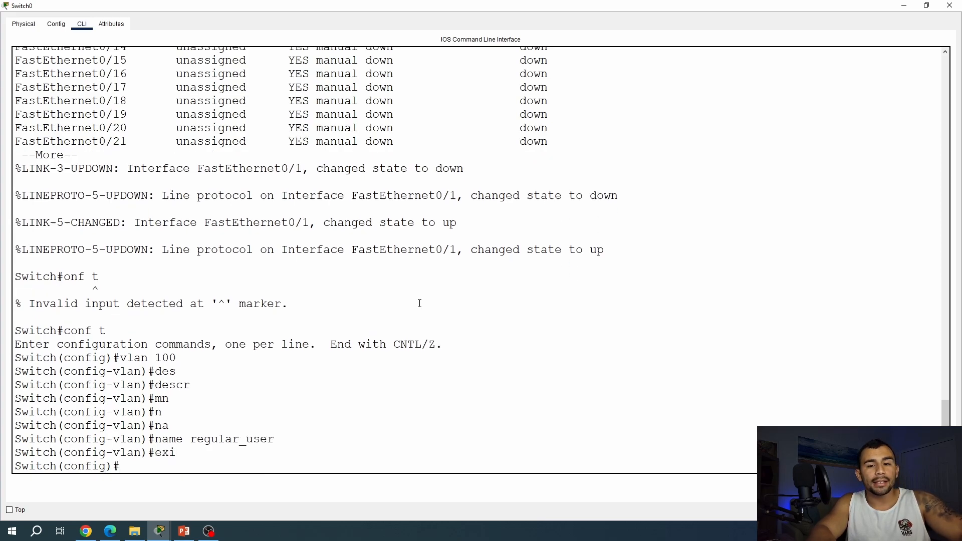
Create VLAN 200 named IT_user and exit back to global configuration.
type("val")
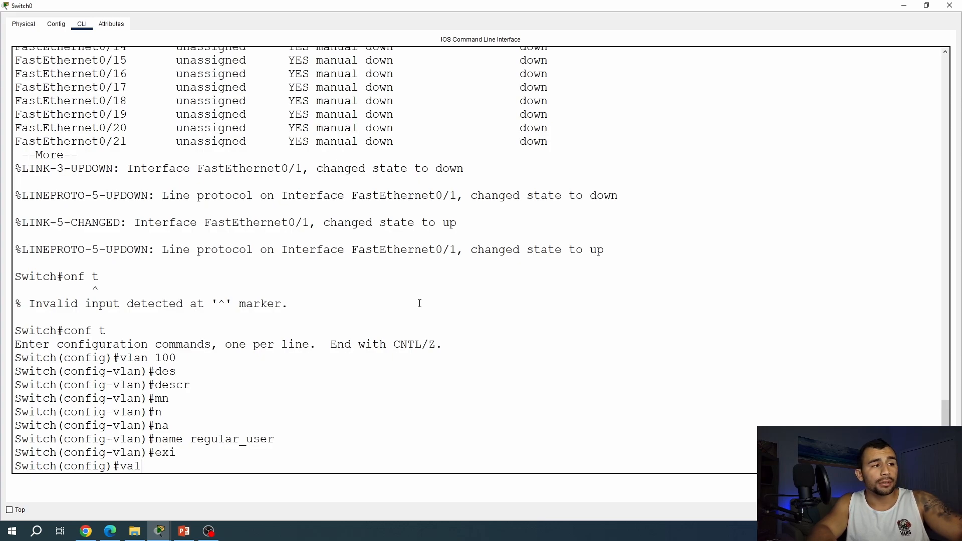
key("BackSpace")
type("lan 200")
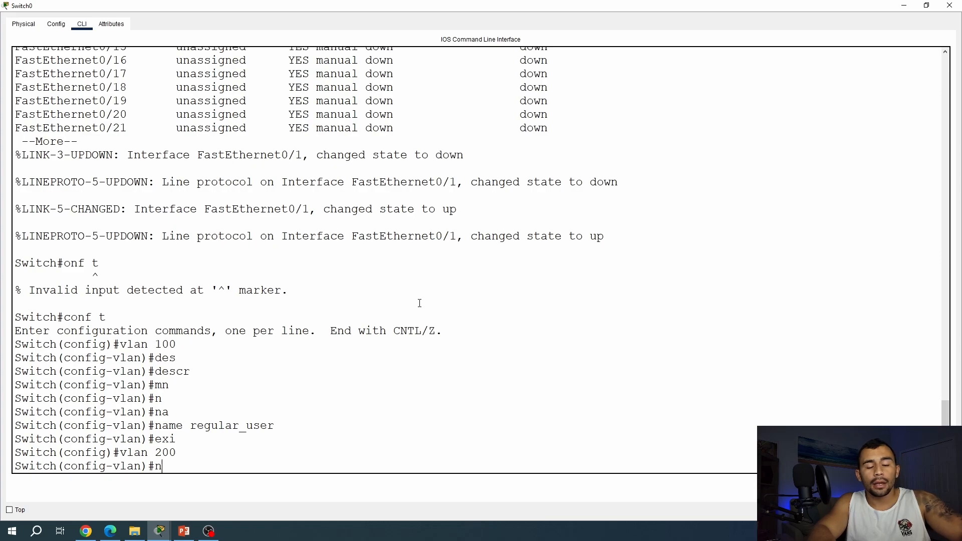
type("ame")
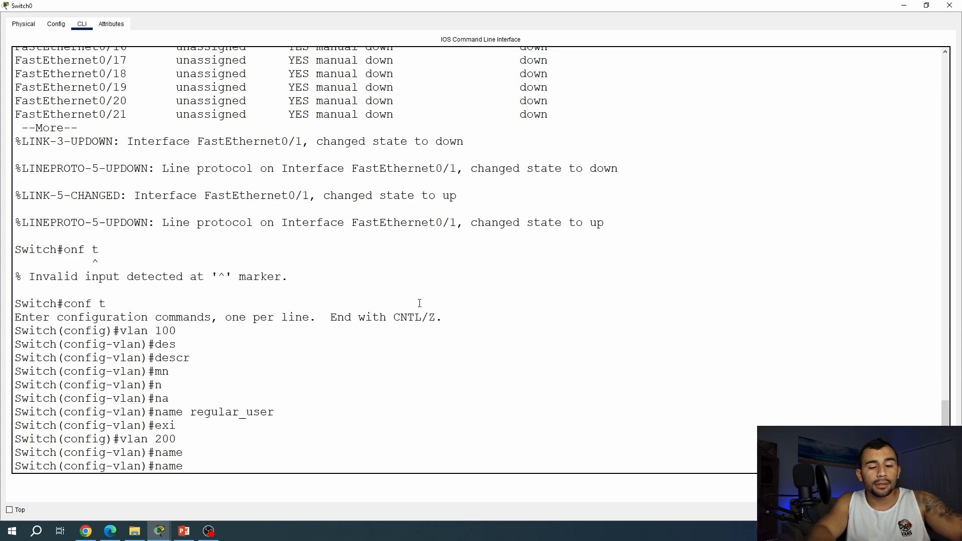
type("IT_user")
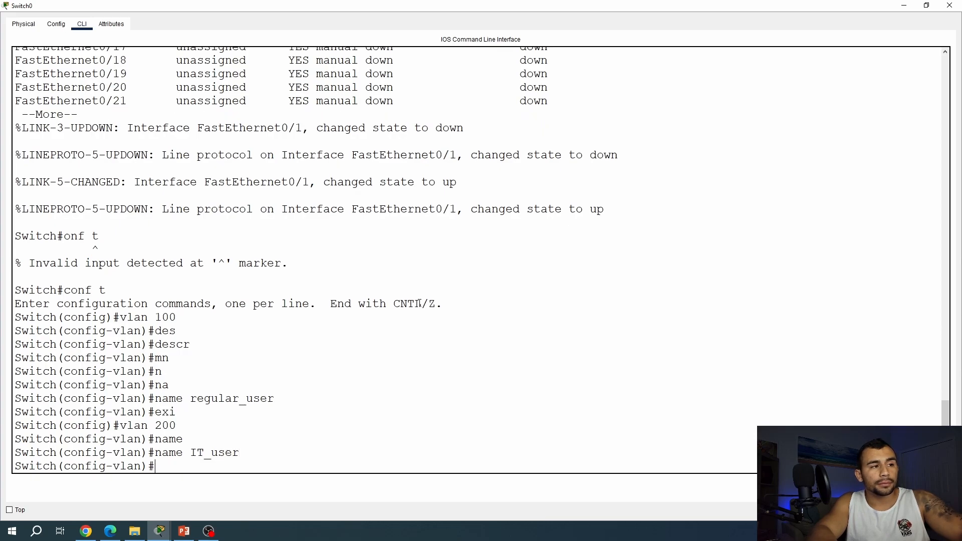
type("exi")
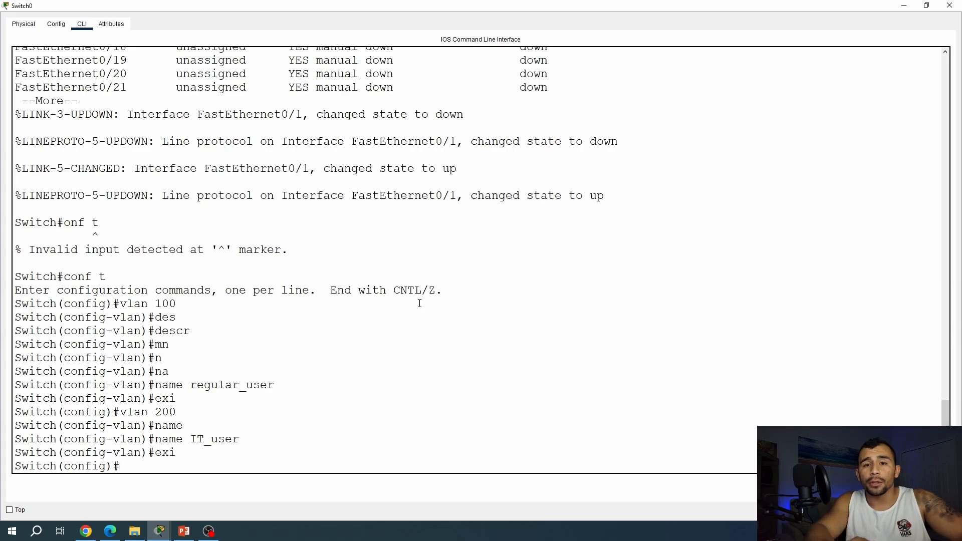
Assign interface FastEthernet 0/1 as an access port in VLAN 200.
type("interface fastEthernet 0/1")
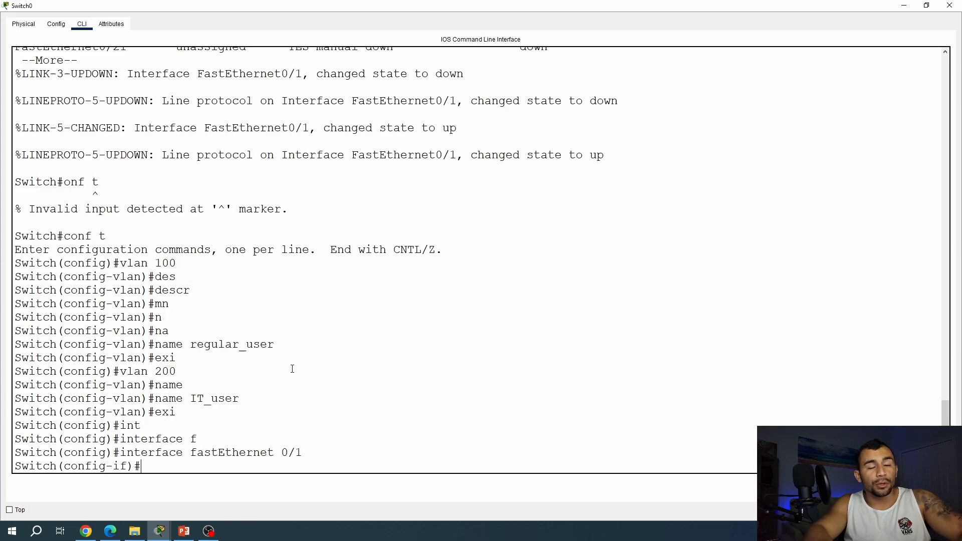
type("switchport access vlan 200")
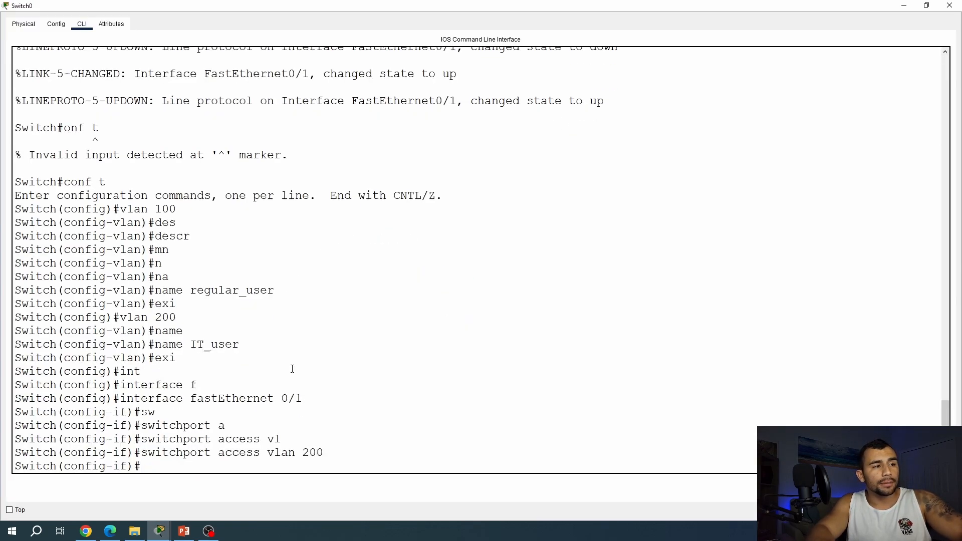
type("exi")
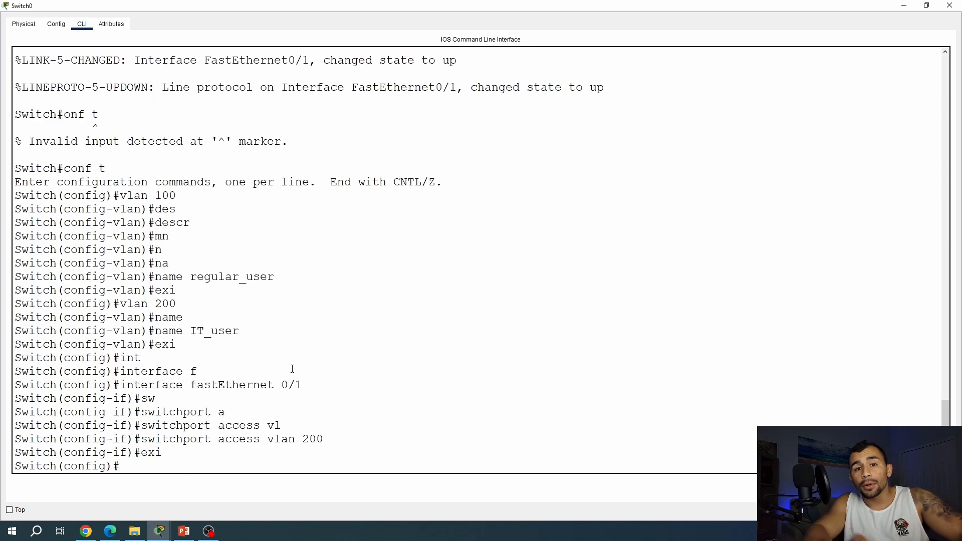
Assign interface FastEthernet 0/2 as an access port in VLAN 100.
type("omt")
type("interface fastEthernet 0/2")
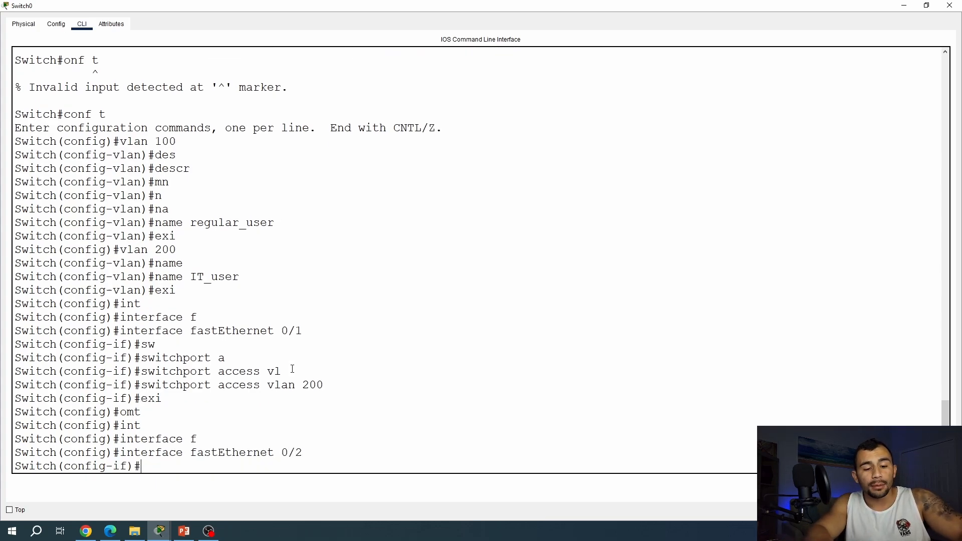
type("sw")
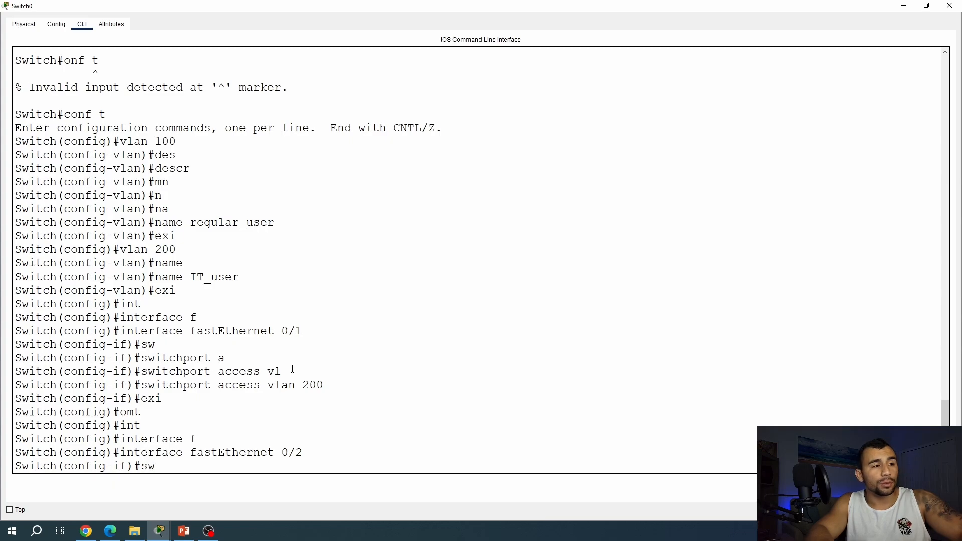
type("switchport access vlan")
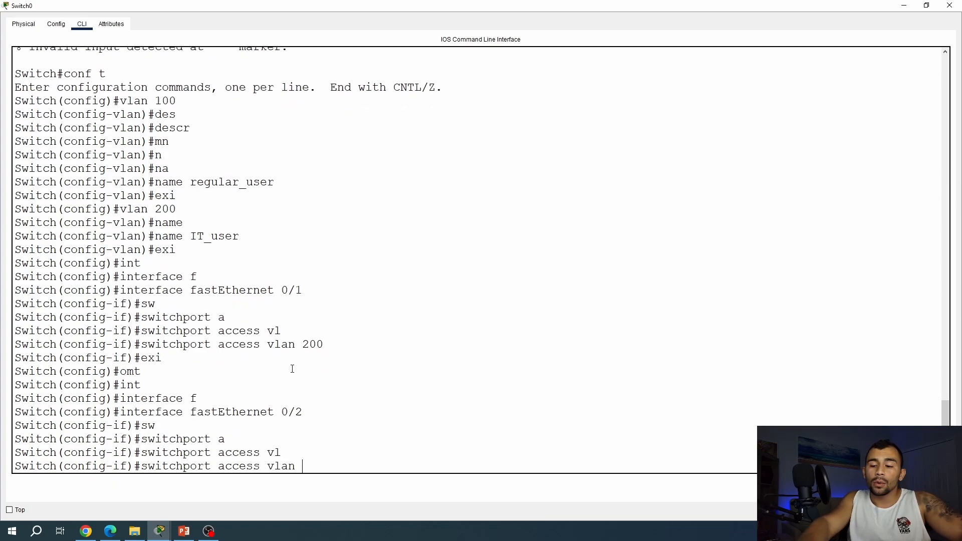
type("1")
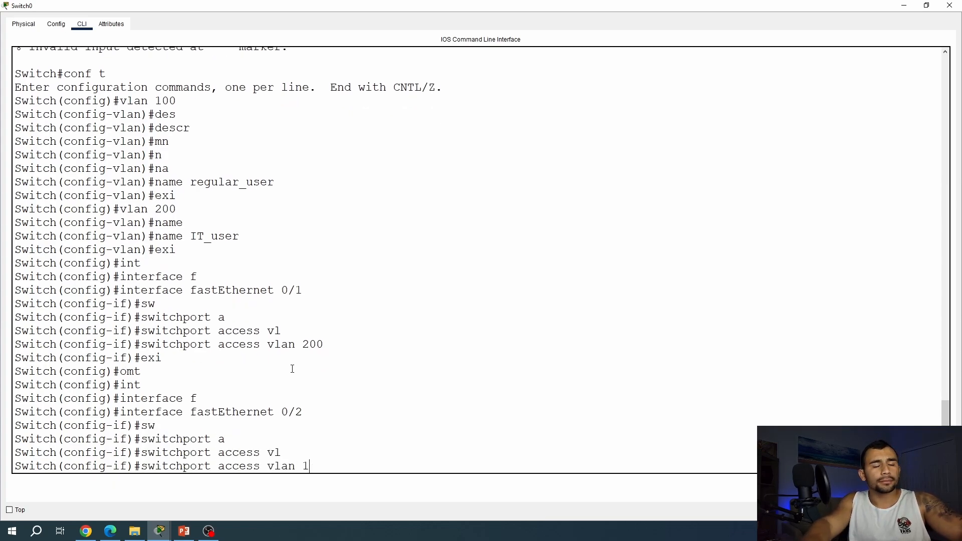
type("00")
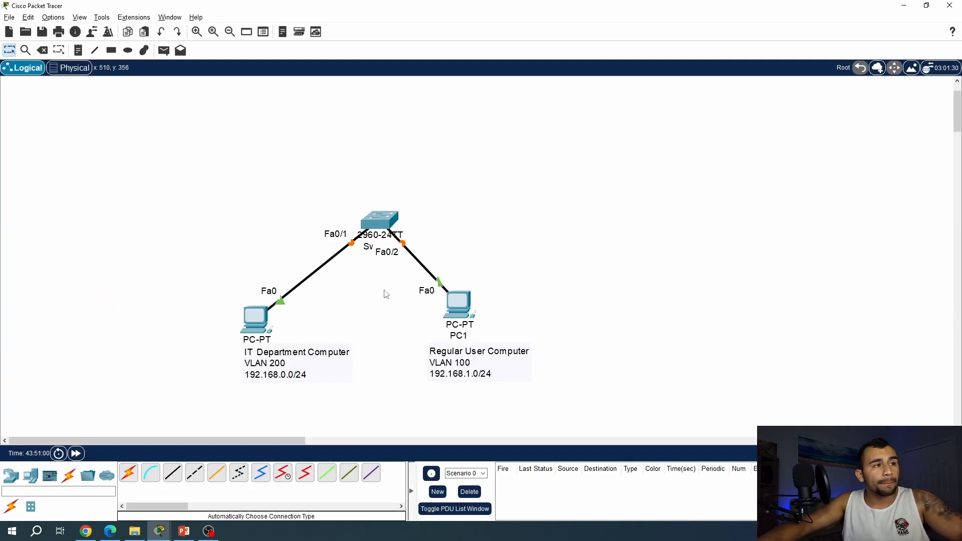
Review PC0's Config: gateway 192.168.0.254 and FastEthernet0 IPv4 address 192.168.0.1.
double_click(255, 316)
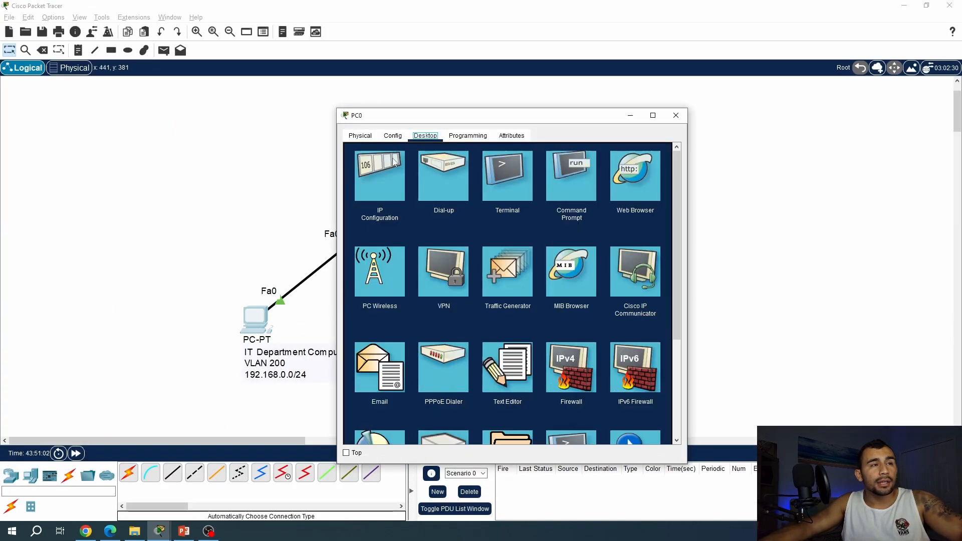
left_click(392, 136)
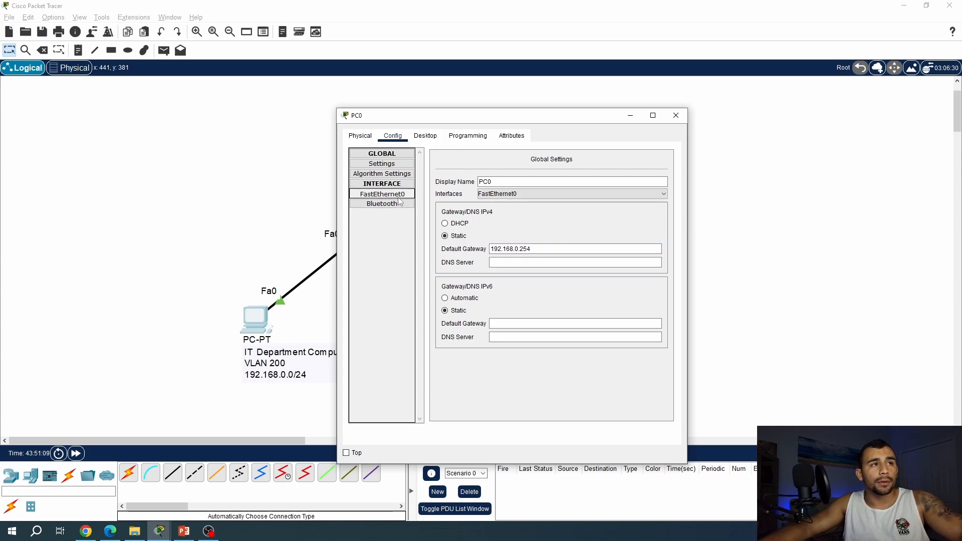
left_click(381, 194)
type("192.168.0.1")
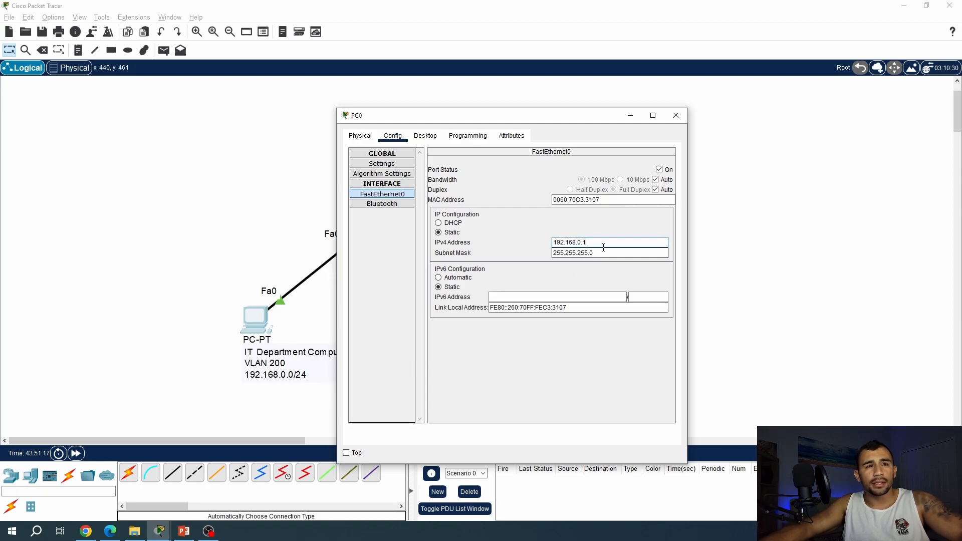
triple_click(572, 253)
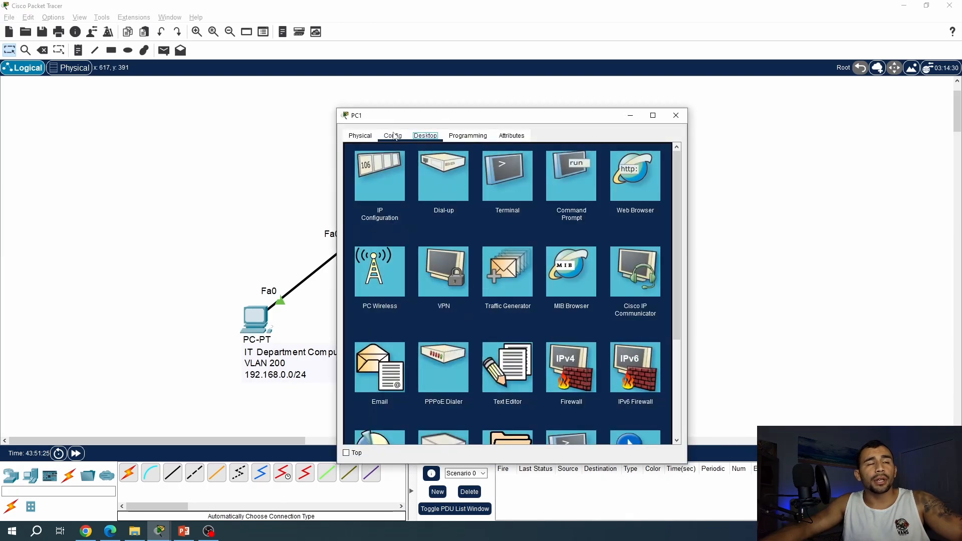
Review PC1's Config: gateway 192.168.1.254 and FastEthernet0 IPv4 address 192.168.1.1.
left_click(392, 136)
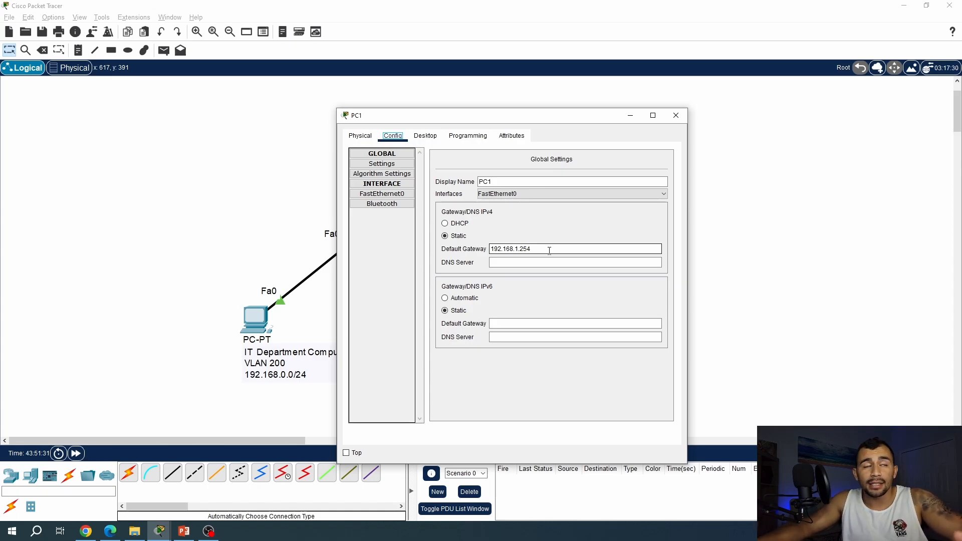
left_click(381, 194)
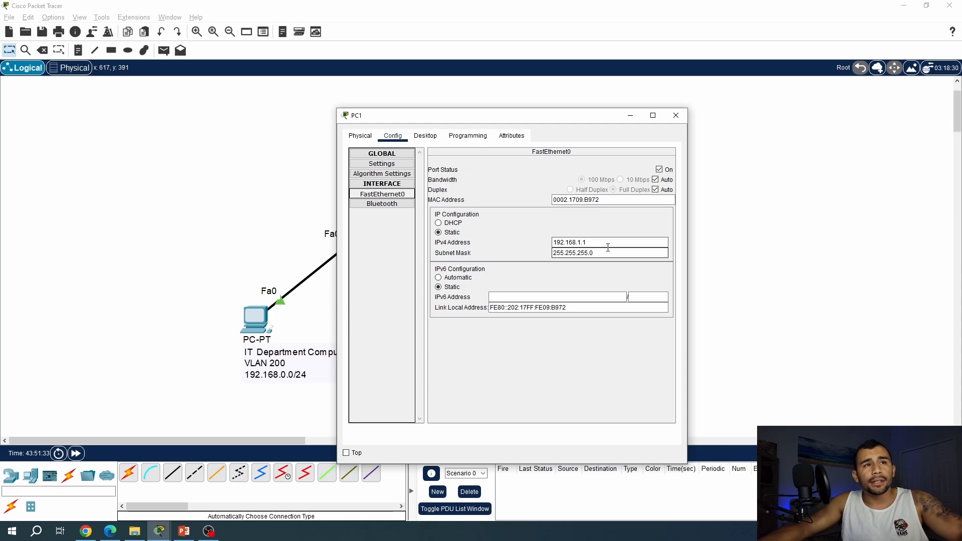
triple_click(589, 242)
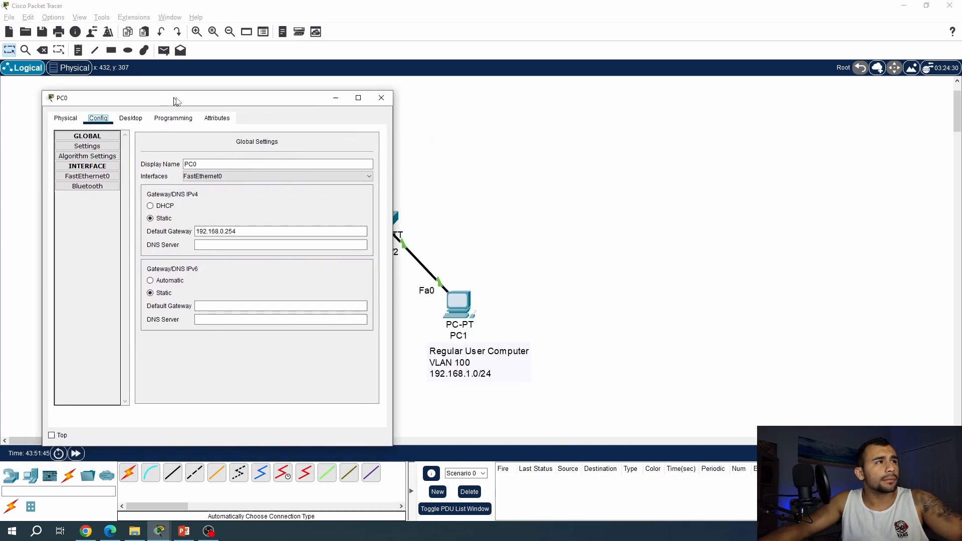
Run ipconfig in PC0's Command Prompt confirming 192.168.0.1, and begin a ping command.
left_click(131, 118)
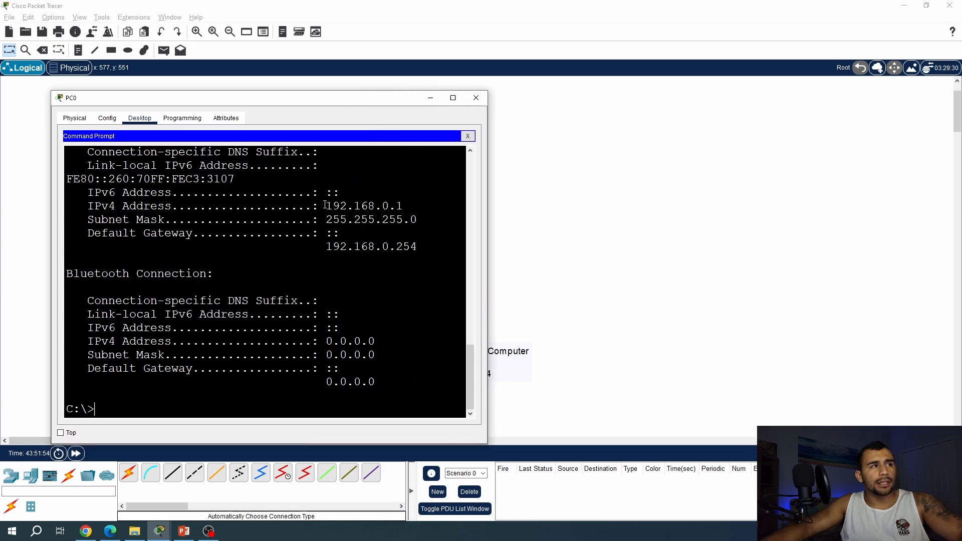
left_click_drag(326, 206, 403, 206)
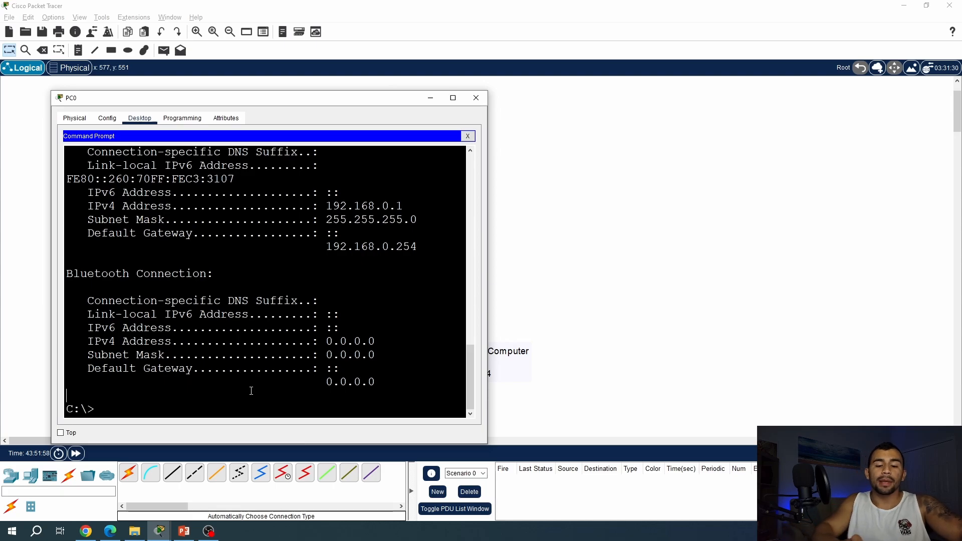
type("ping")
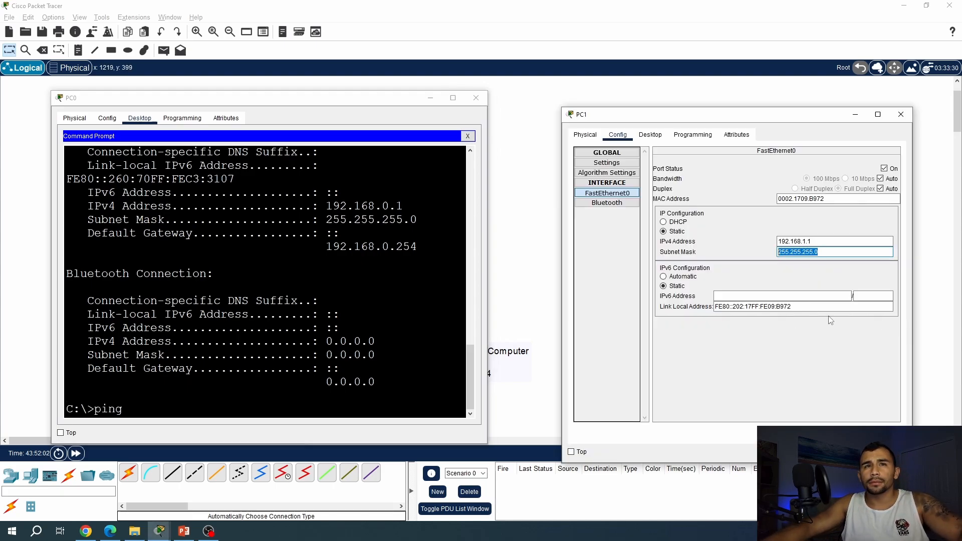
Run ipconfig on PC1 confirming 192.168.1.1, then ping 192.168.1.1 from PC0.
left_click(650, 135)
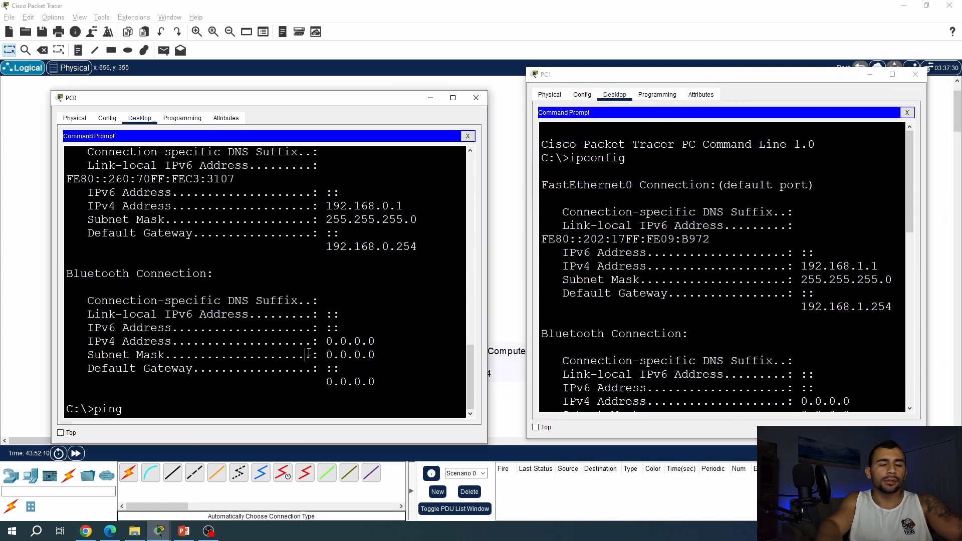
type("192")
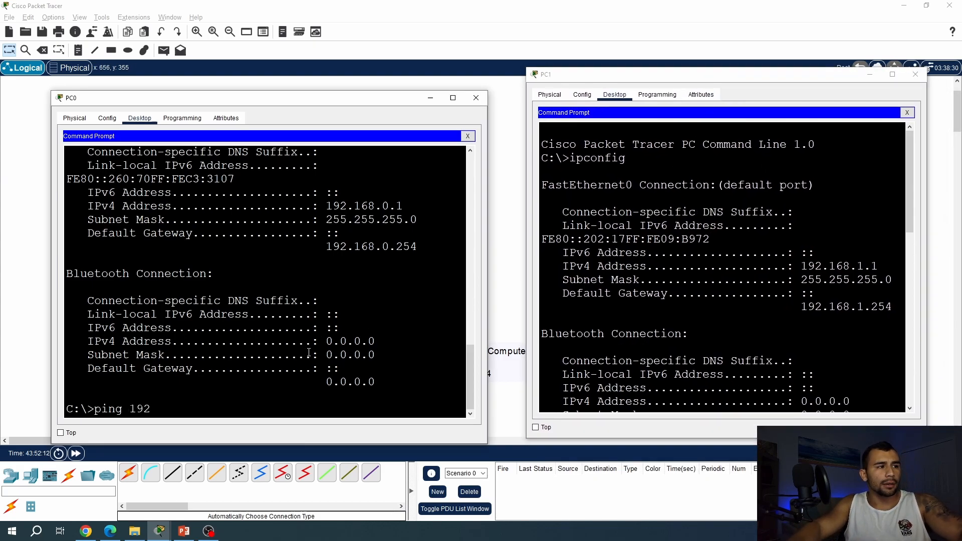
type(".168.1.1")
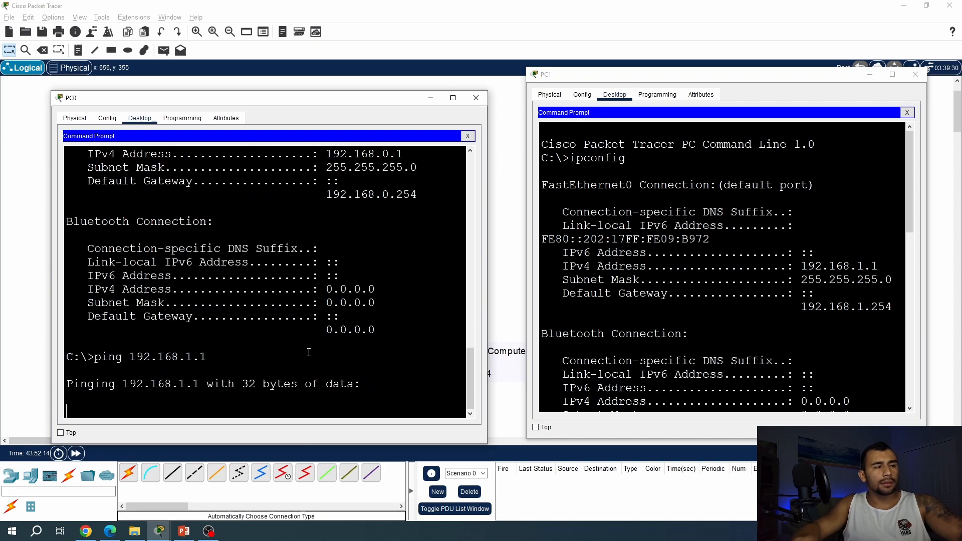